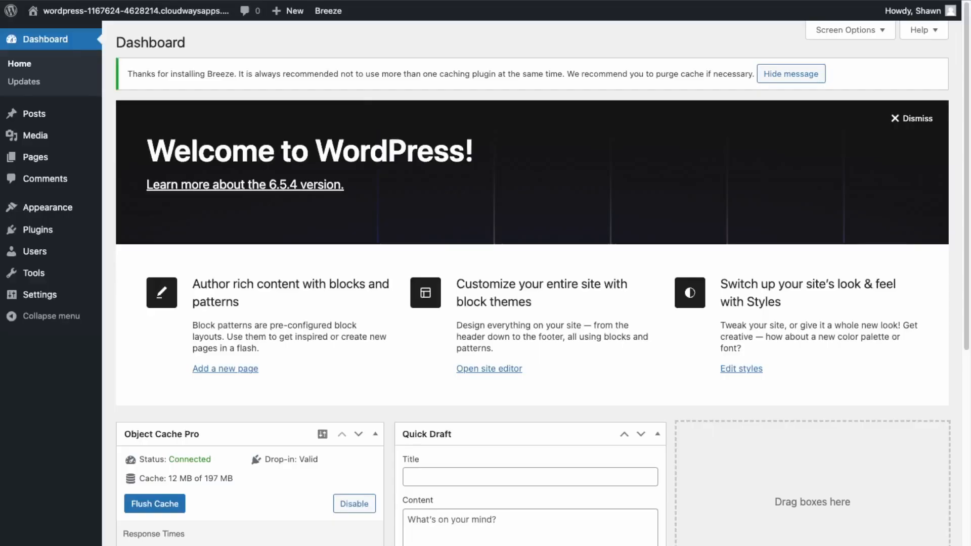
mouse_move(334, 426)
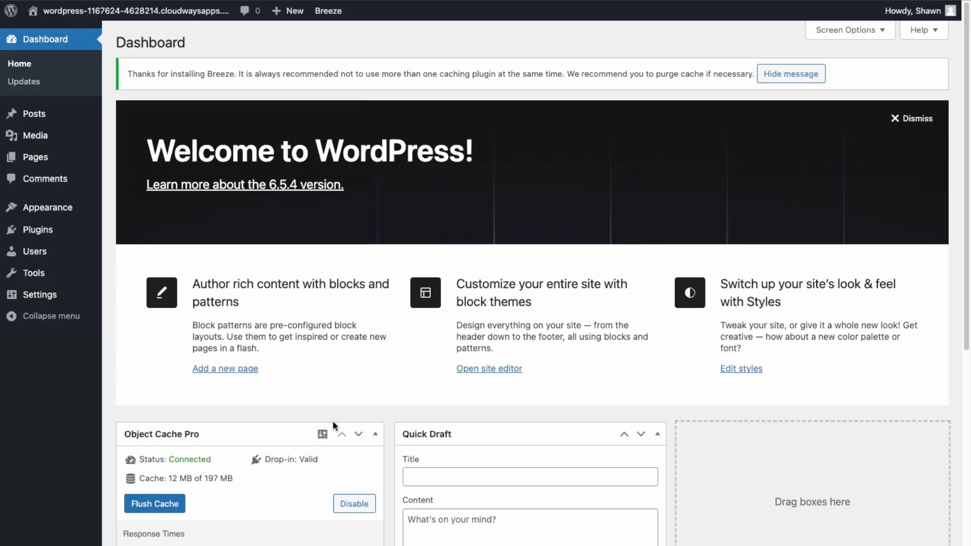
mouse_move(395, 304)
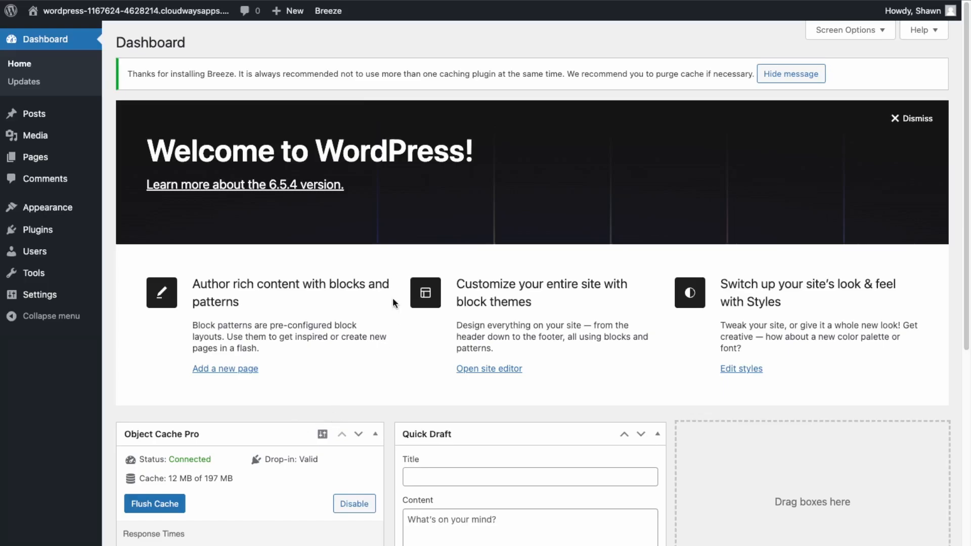
mouse_move(46, 338)
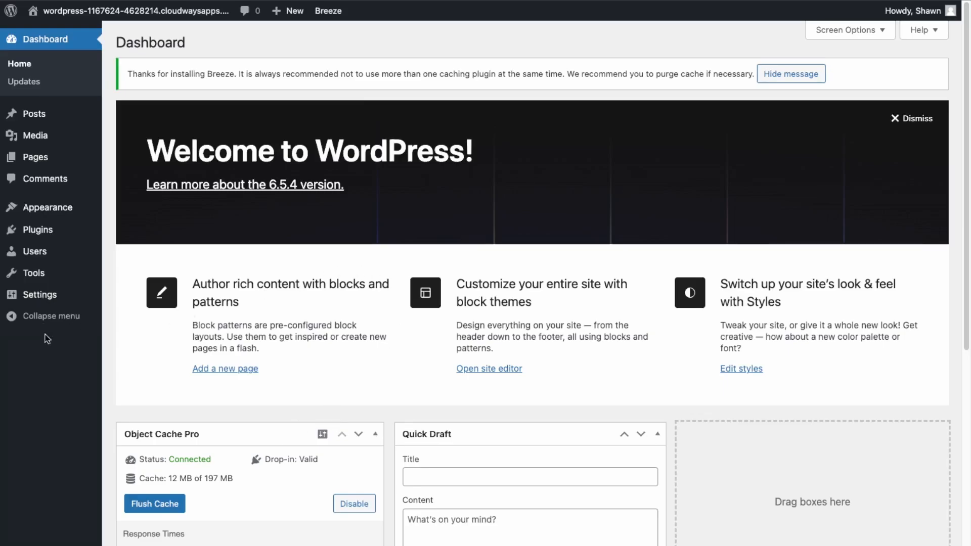
mouse_move(41, 213)
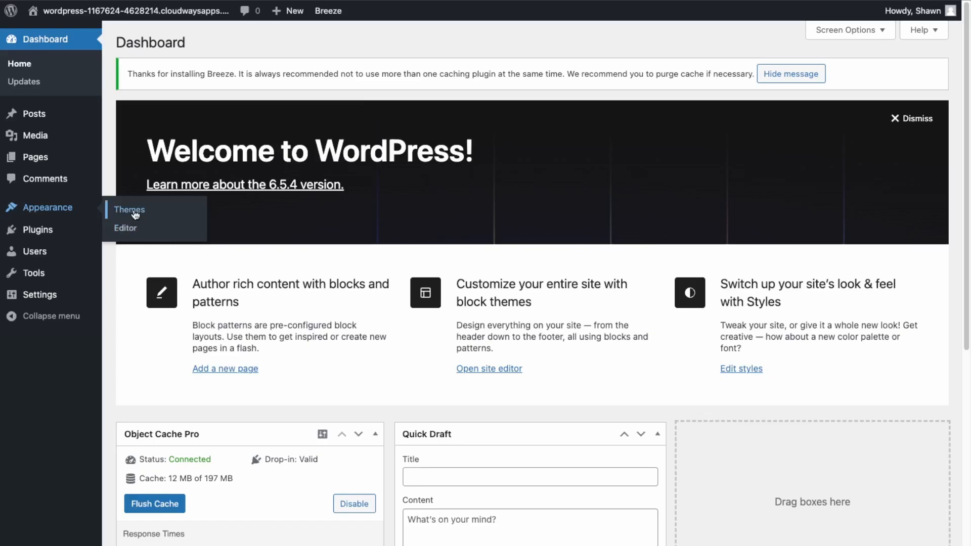
Install the Homestay theme, then view the site and its admin shortcuts menu.
click(129, 210)
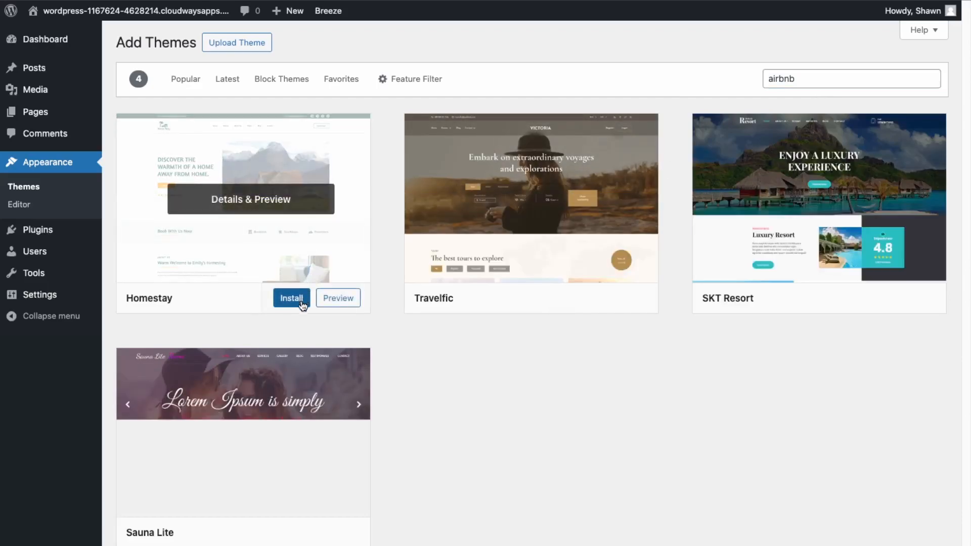
click(292, 298)
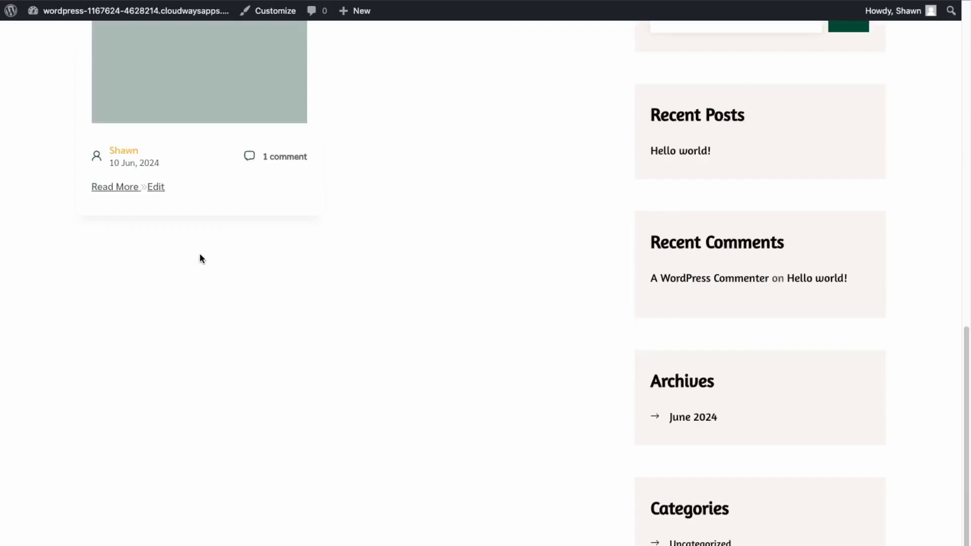
scroll(up, 3)
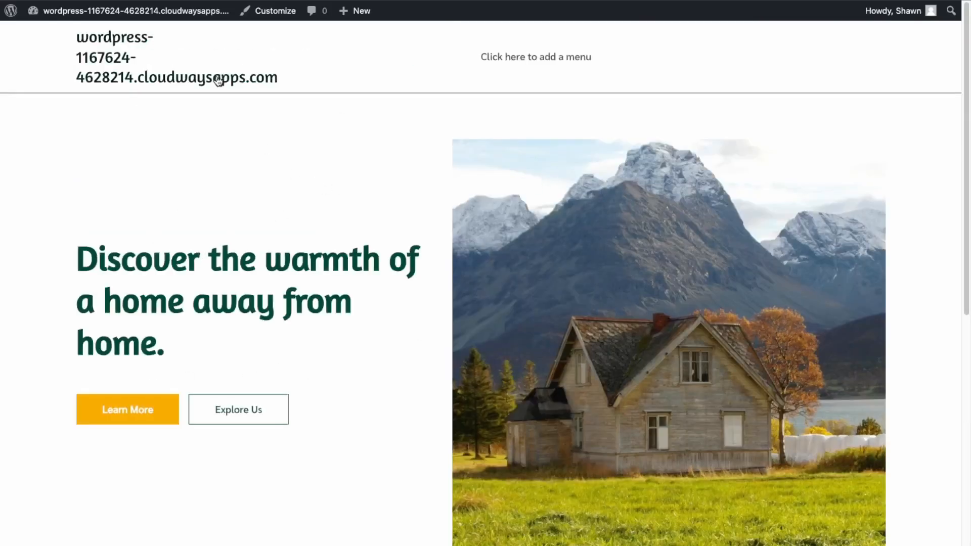
click(124, 11)
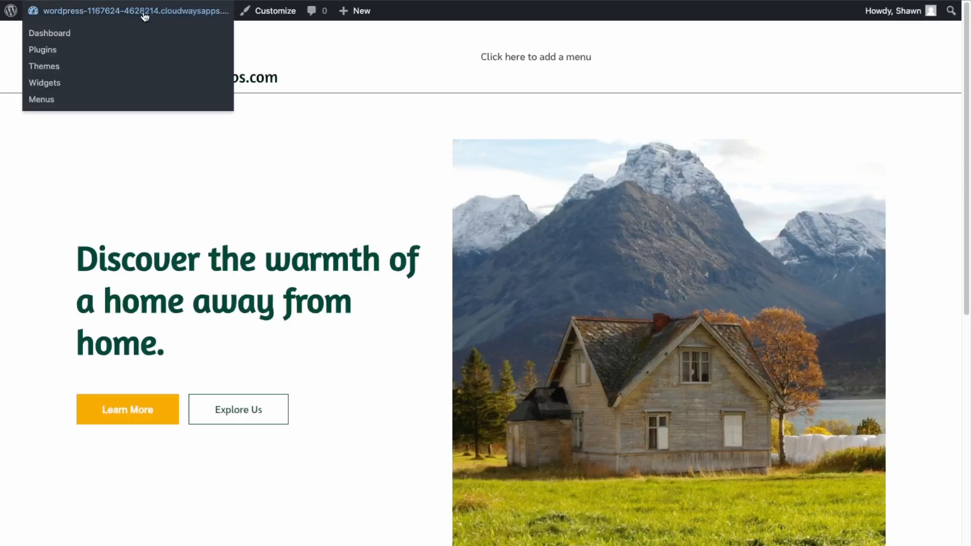
mouse_move(42, 50)
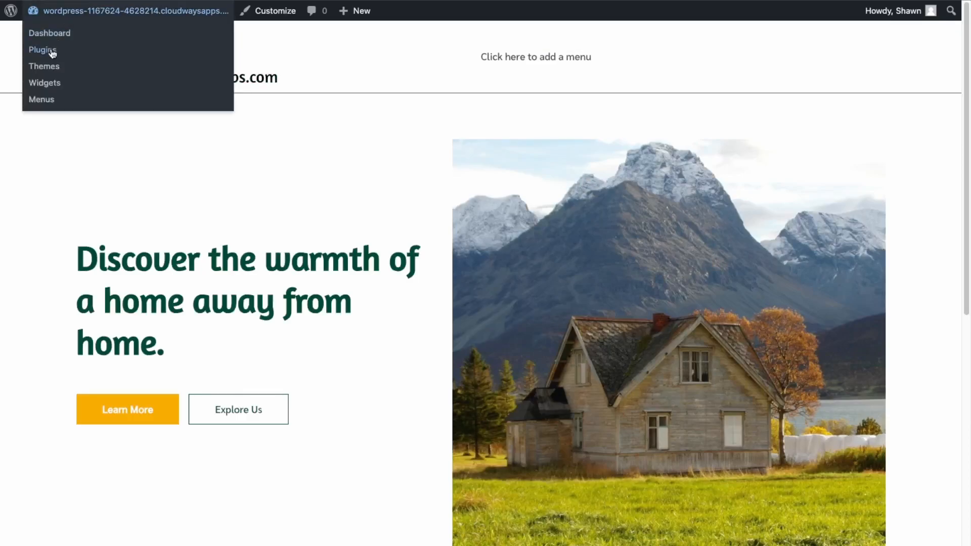
Find Hotel Booking Lite among the Add New plugins, then install and activate it.
click(42, 49)
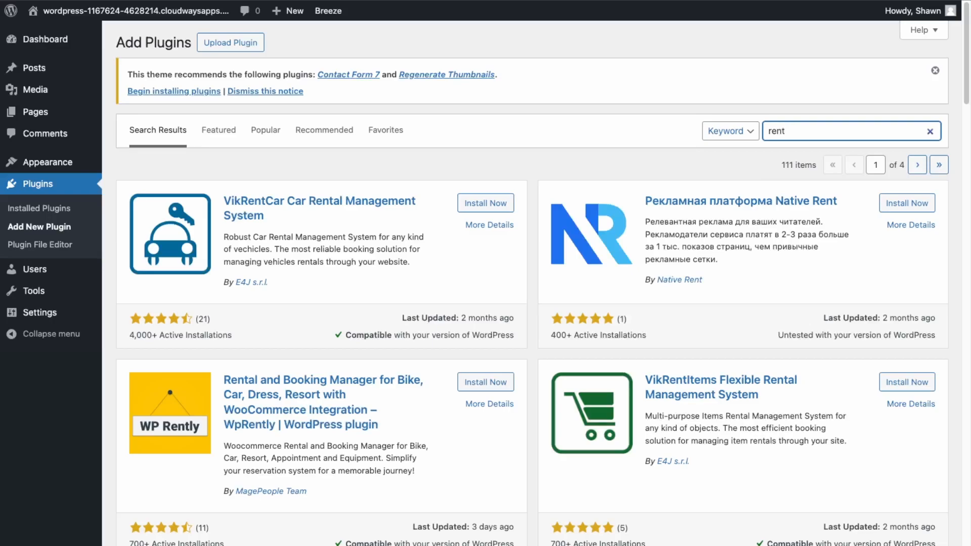
scroll(down, 3)
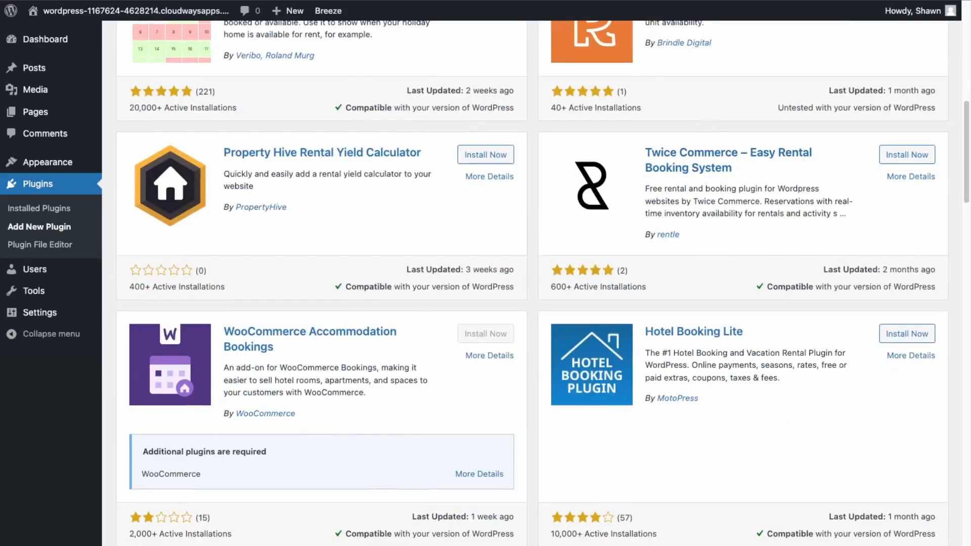
mouse_move(940, 350)
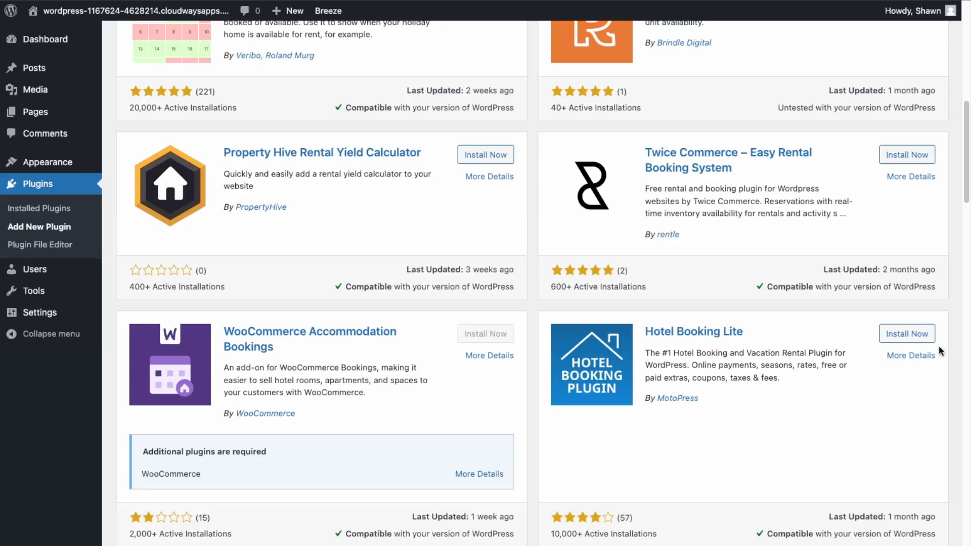
click(907, 333)
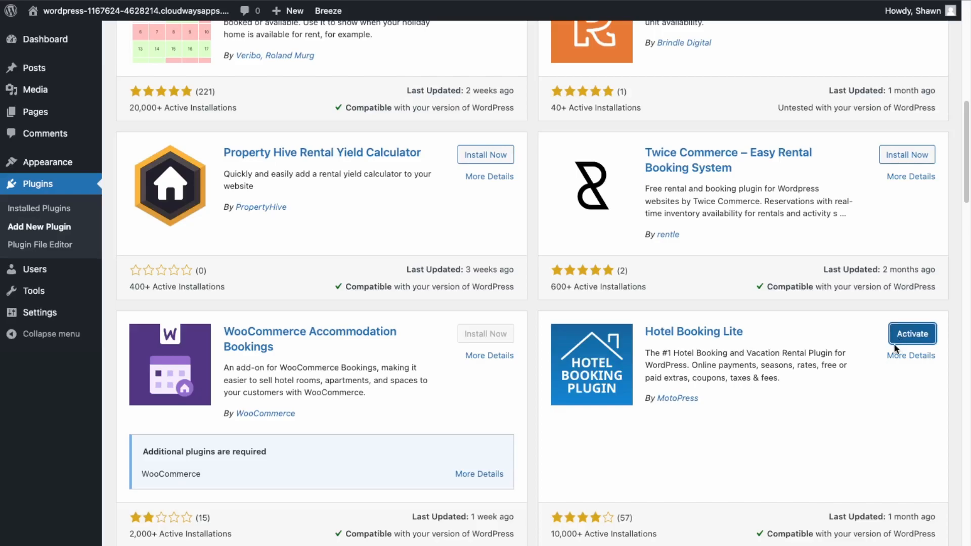
click(911, 334)
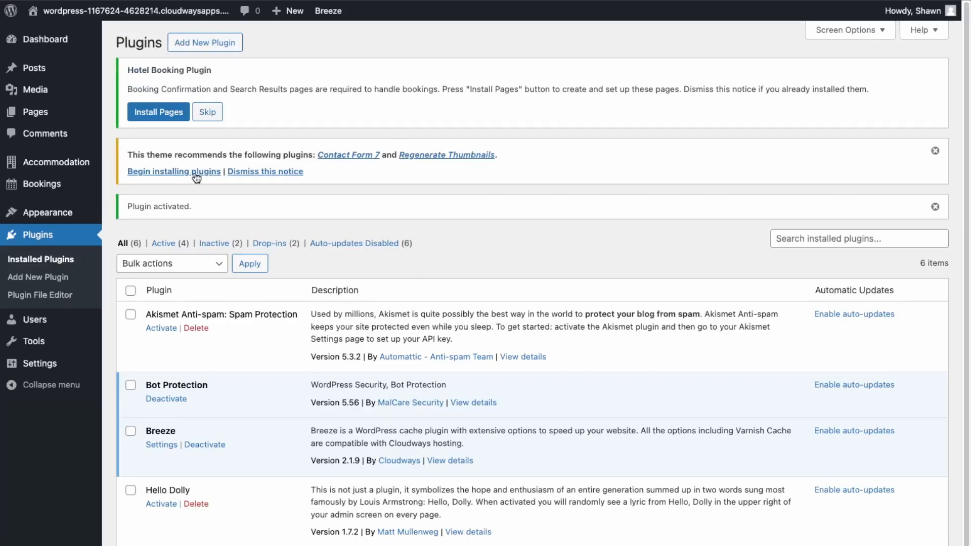
Install and activate Regenerate Thumbnails via the theme installer, then create the booking pages.
click(174, 172)
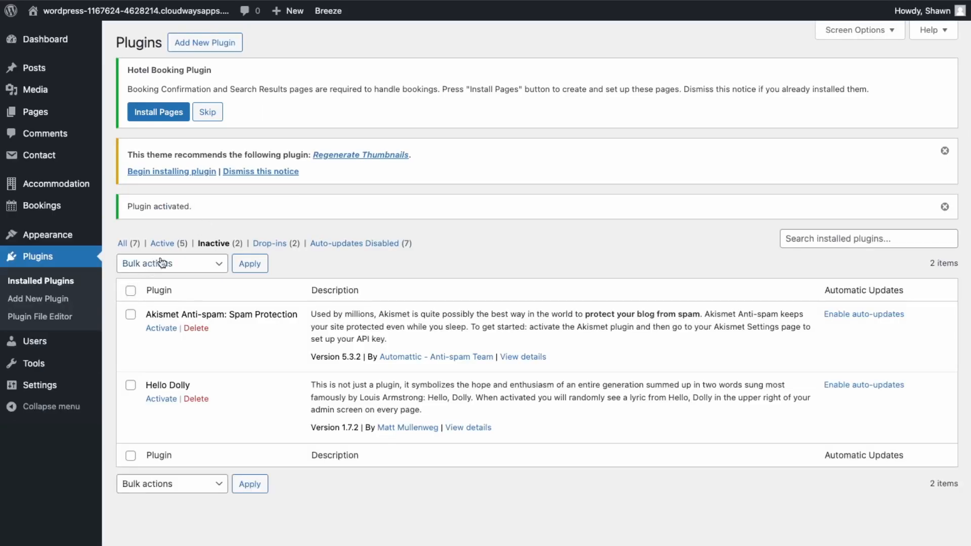
click(164, 243)
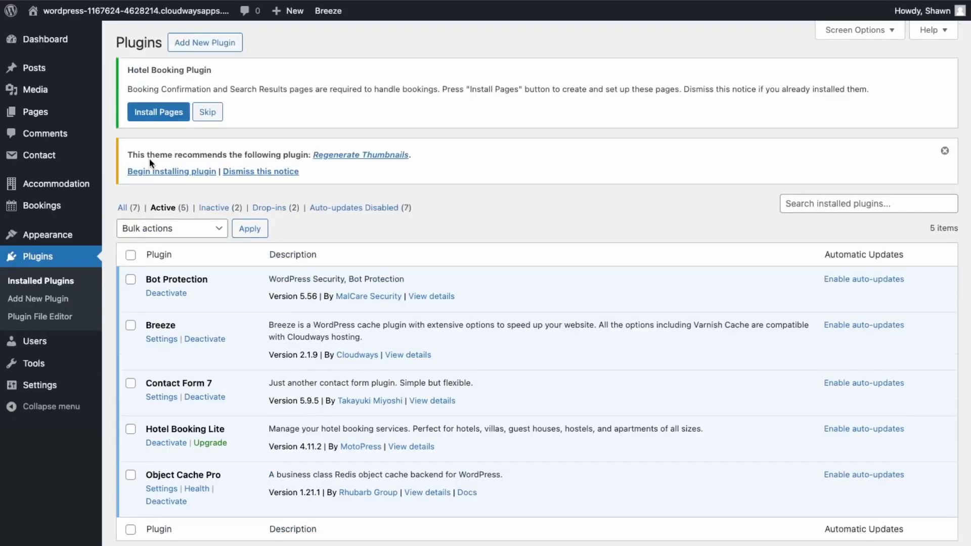
mouse_move(260, 171)
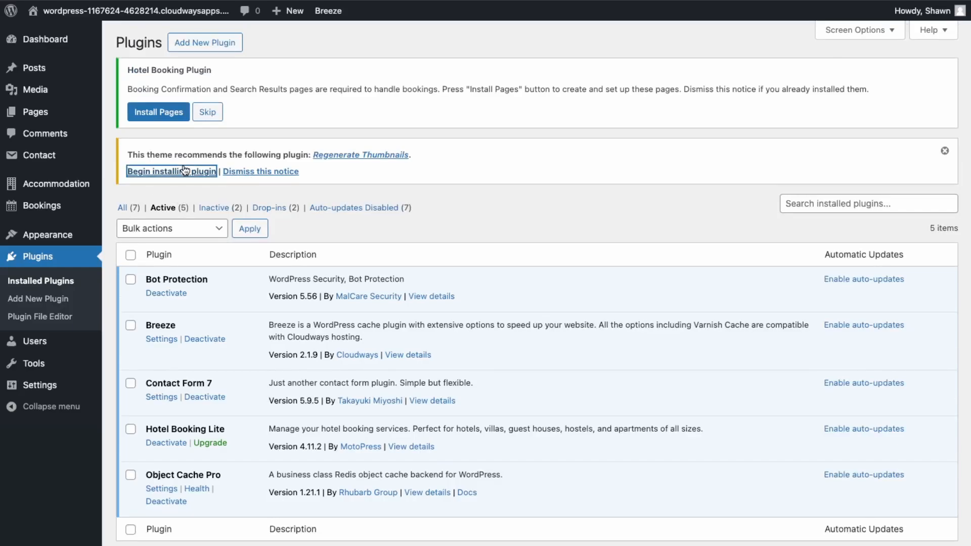
click(171, 171)
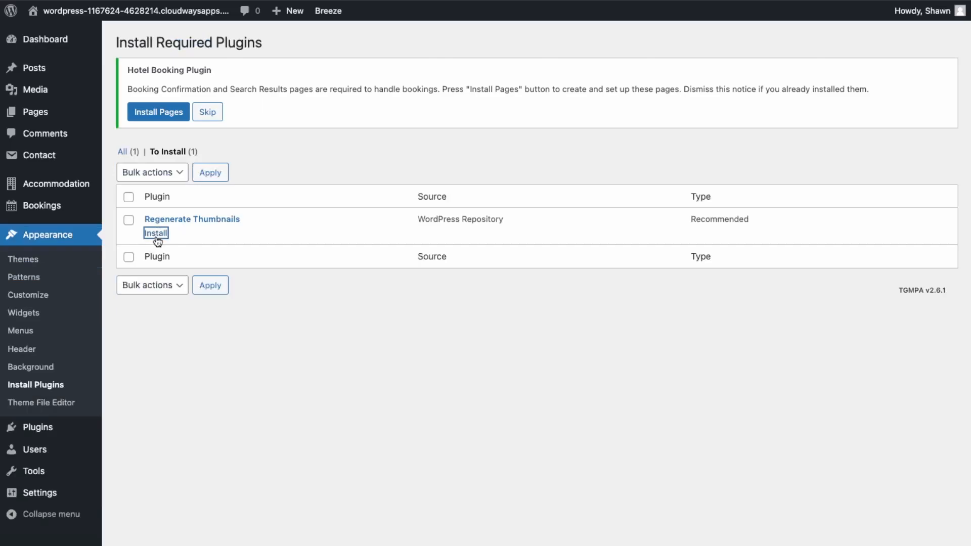
click(155, 233)
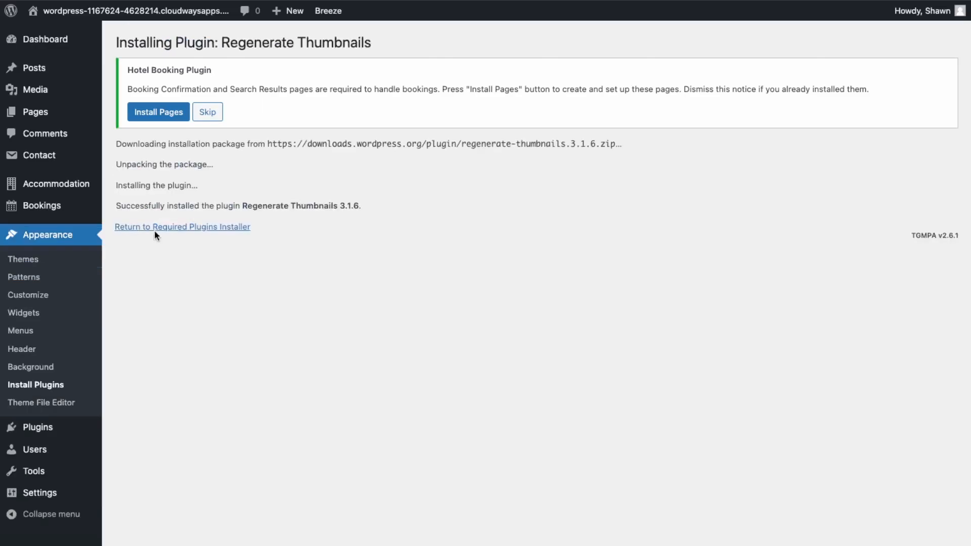
click(182, 227)
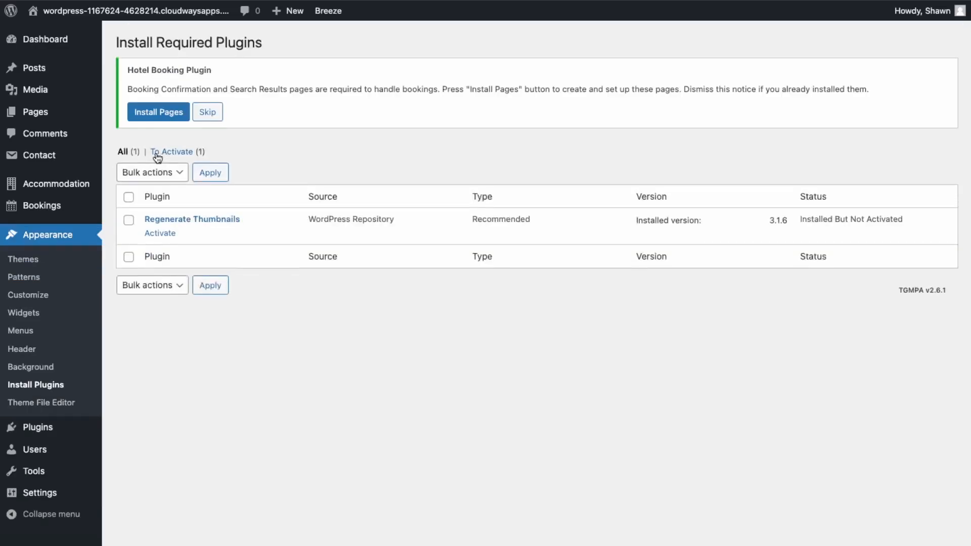
click(159, 233)
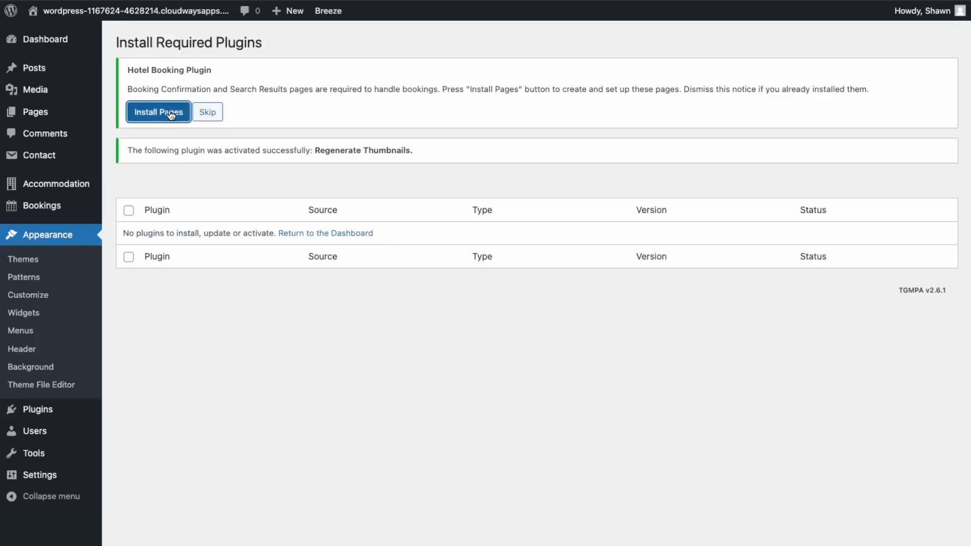
click(157, 113)
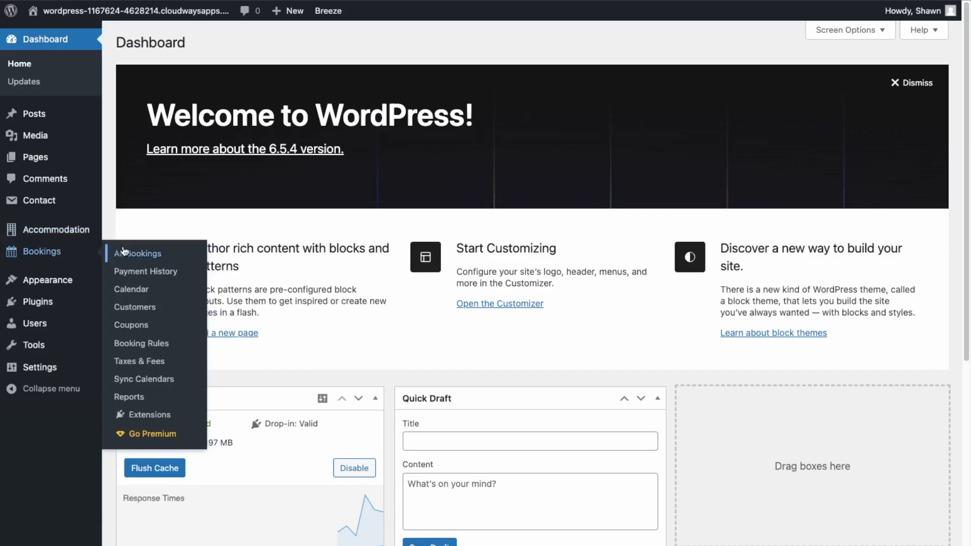
mouse_move(126, 256)
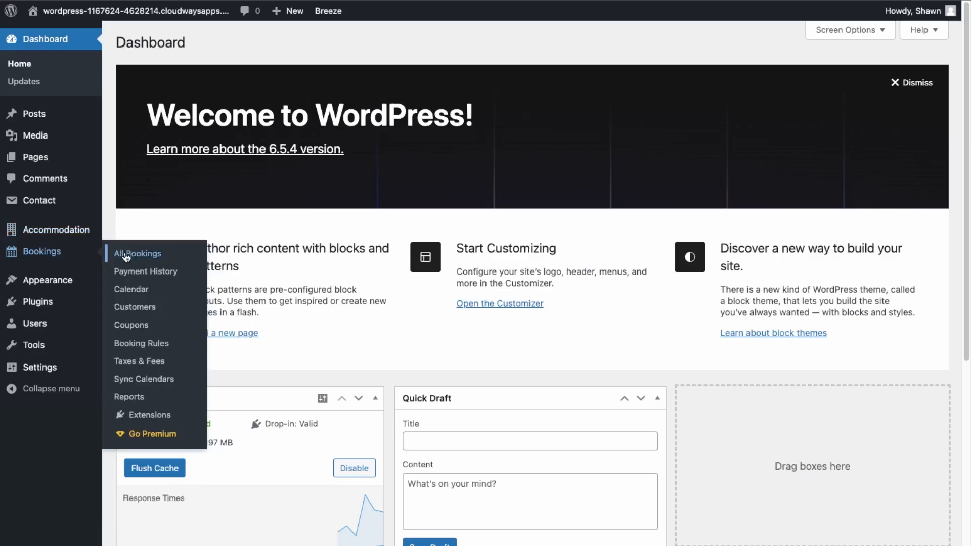
Open the empty All Bookings list, then the accommodation settings page.
click(137, 253)
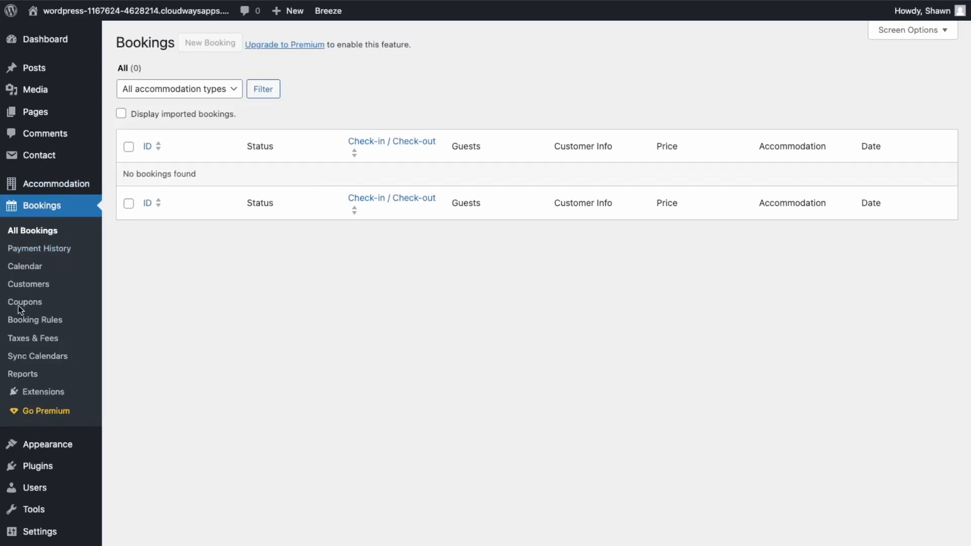
click(56, 183)
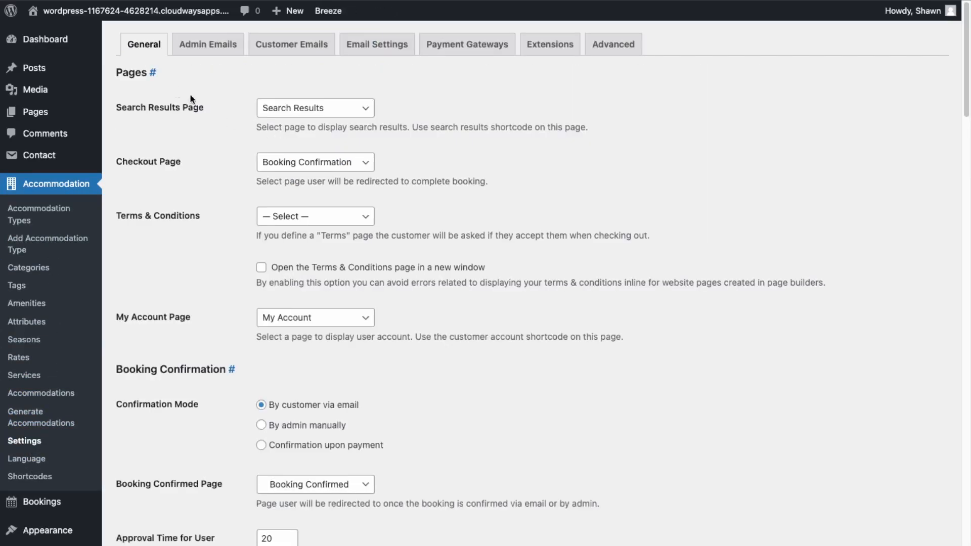
mouse_move(233, 165)
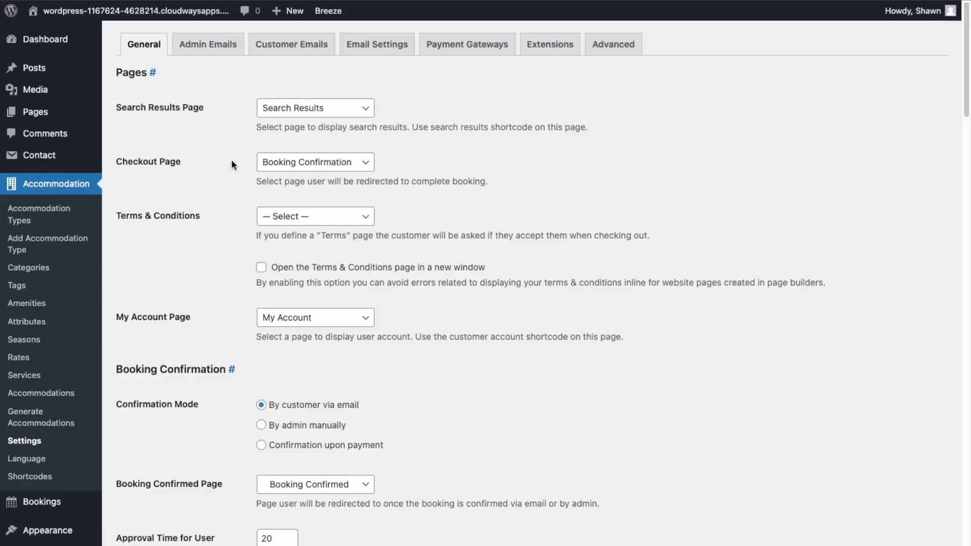
Enable automatic account creation and customer account options for checkout.
scroll(down, 3)
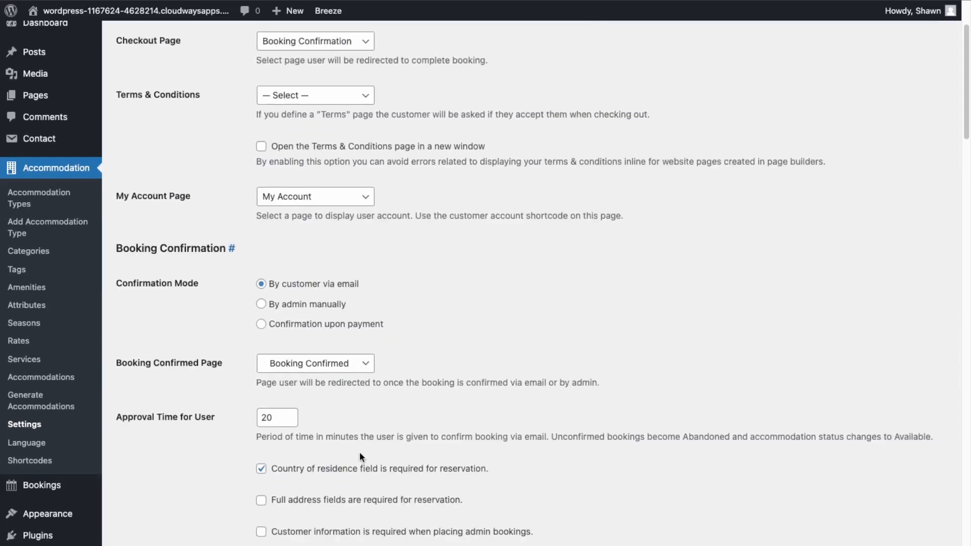
scroll(down, 3)
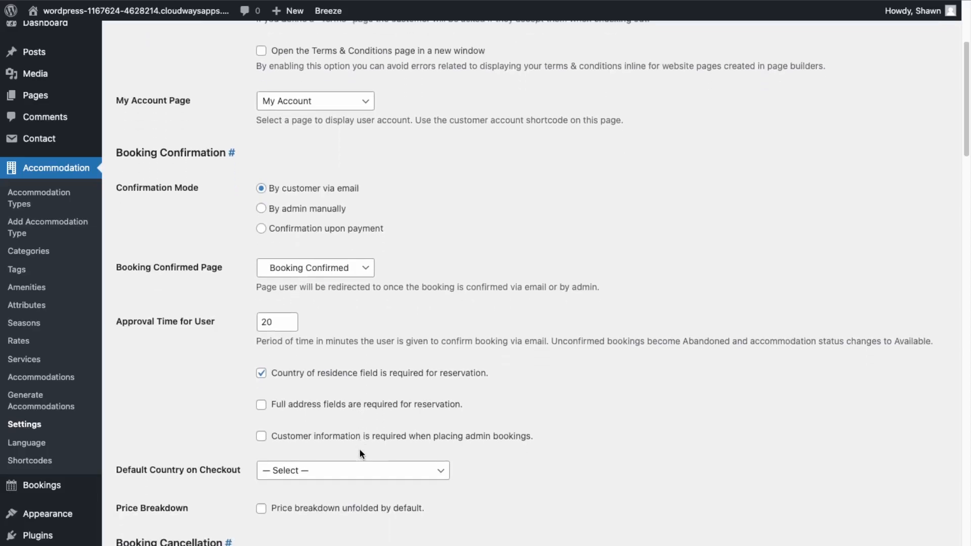
scroll(down, 3)
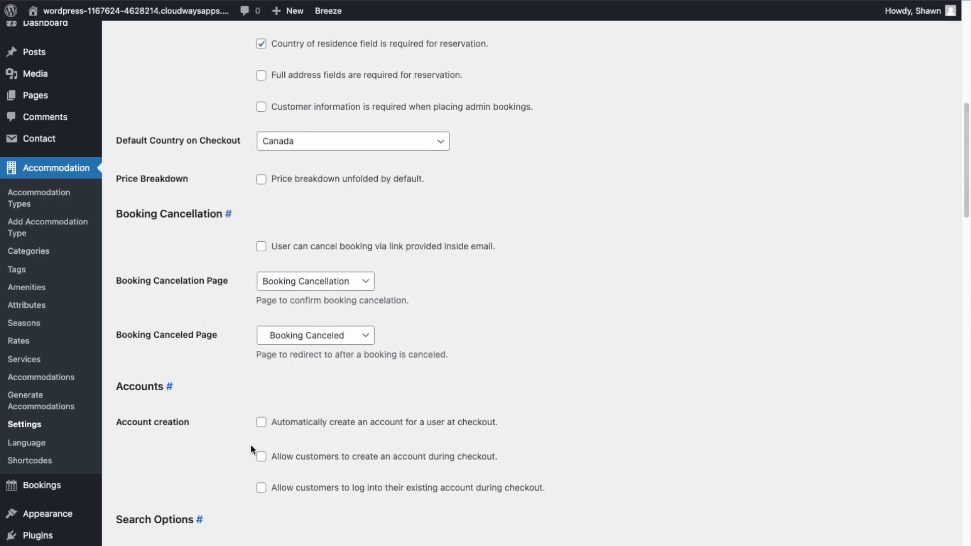
click(261, 422)
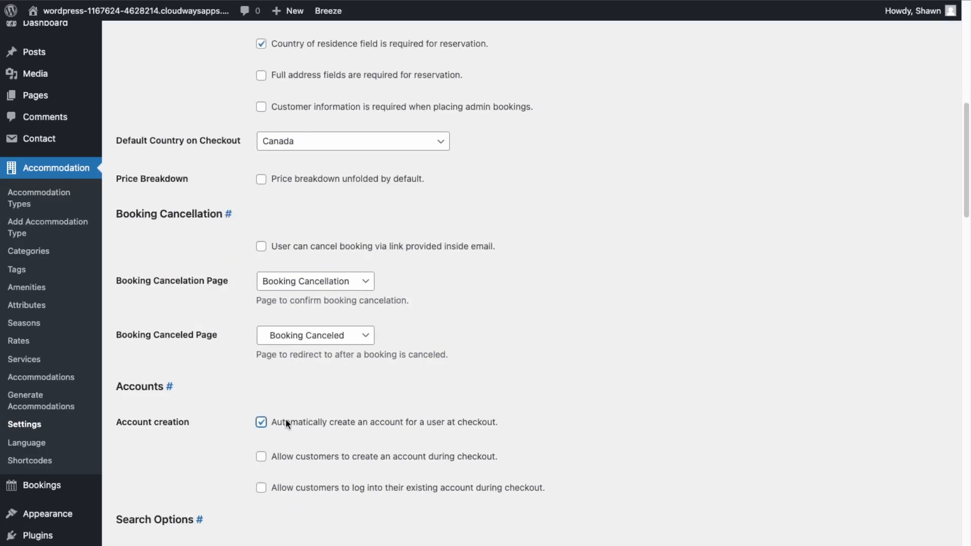
mouse_move(311, 471)
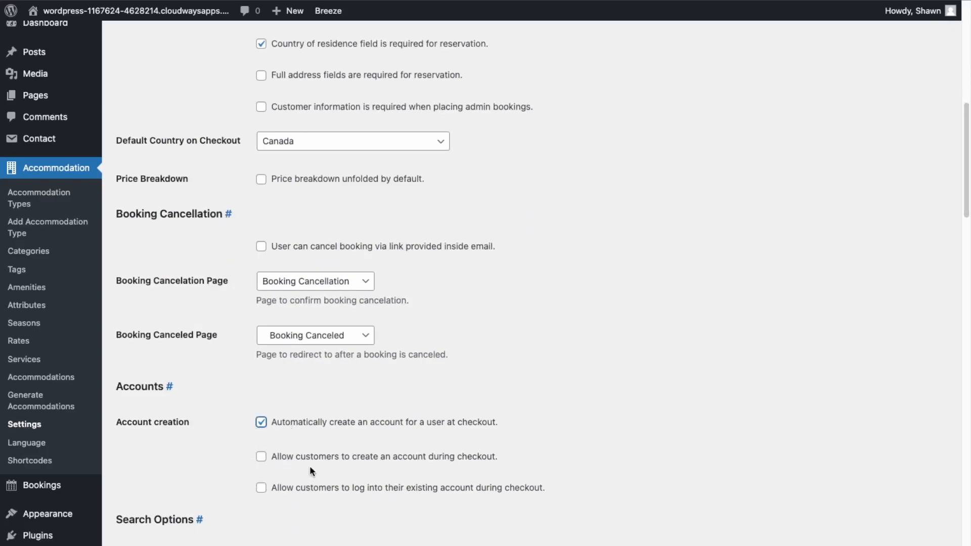
click(261, 457)
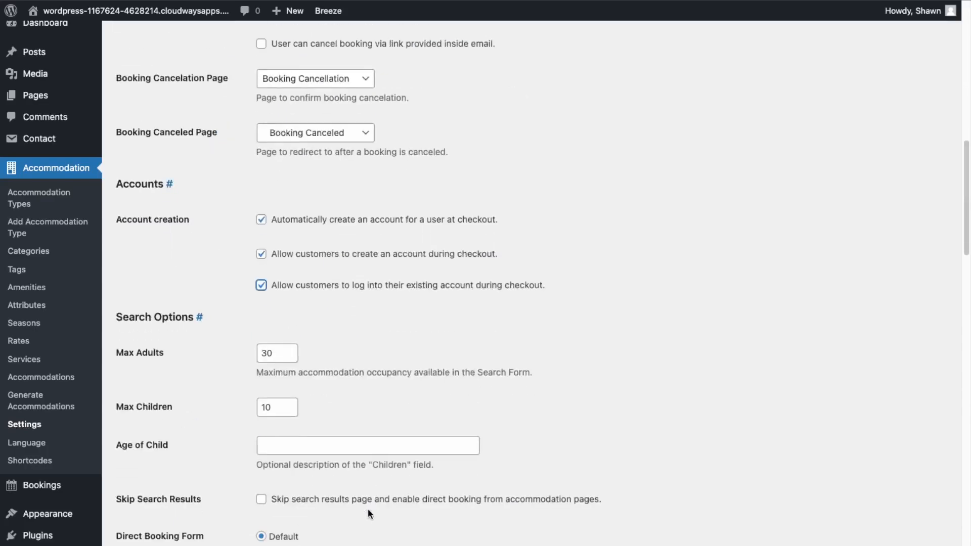
mouse_move(366, 337)
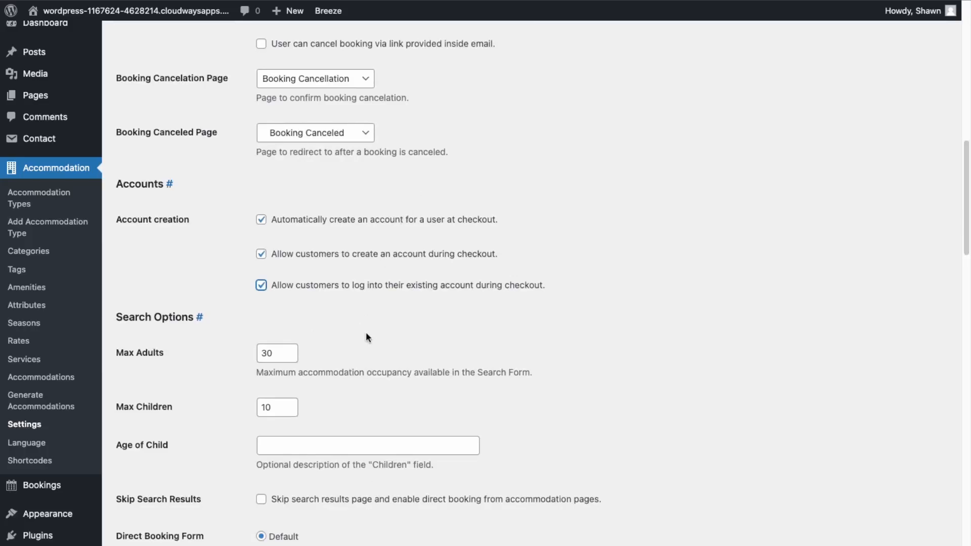
Set the booking currency to Canadian dollar and scroll through the remaining settings.
scroll(down, 3)
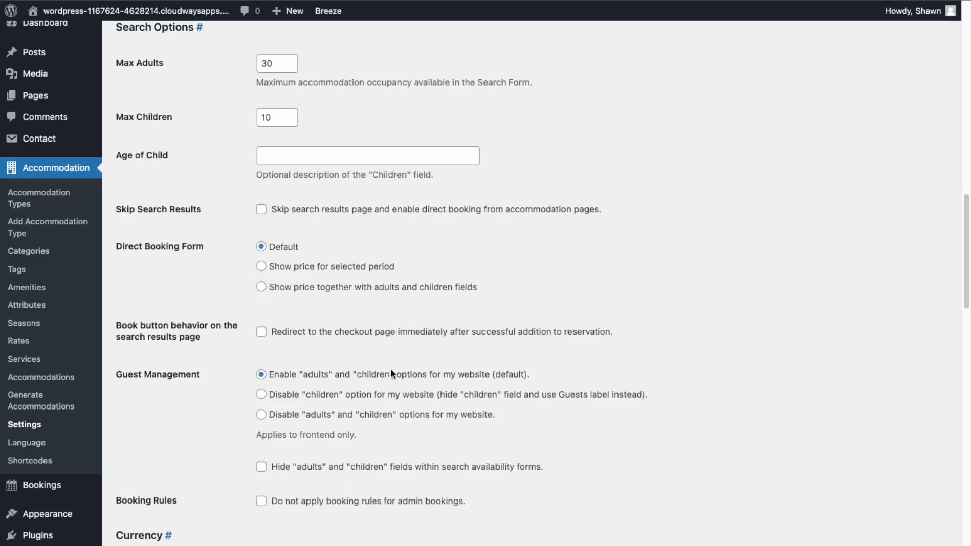
mouse_move(329, 460)
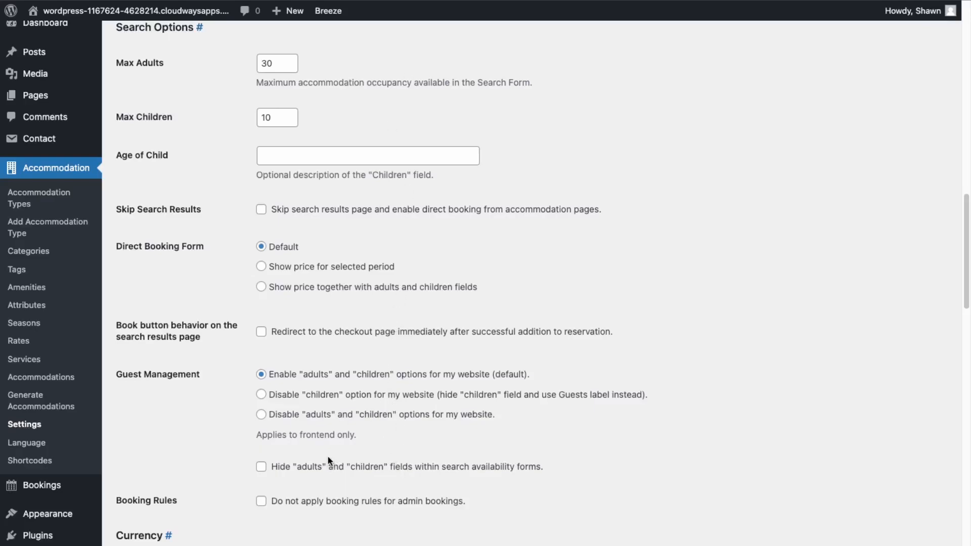
mouse_move(315, 464)
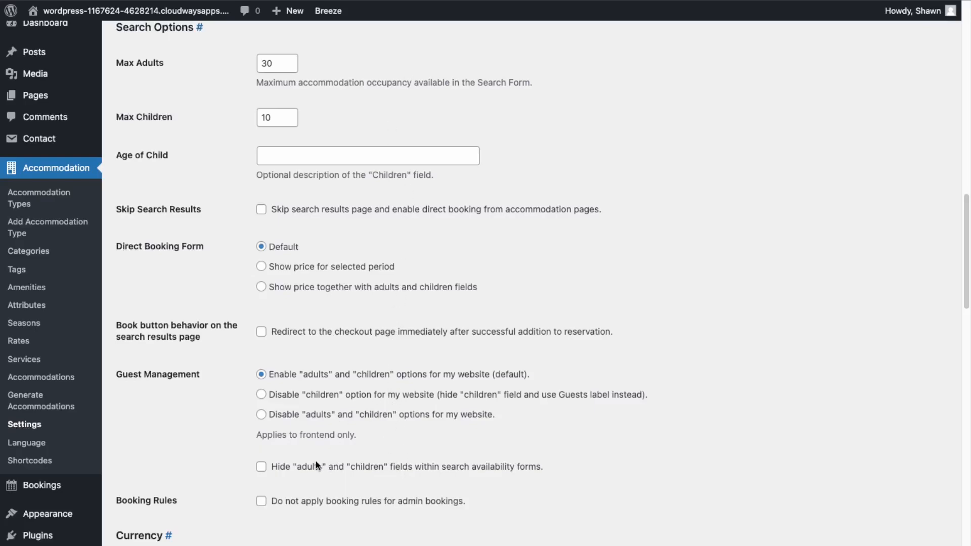
scroll(down, 3)
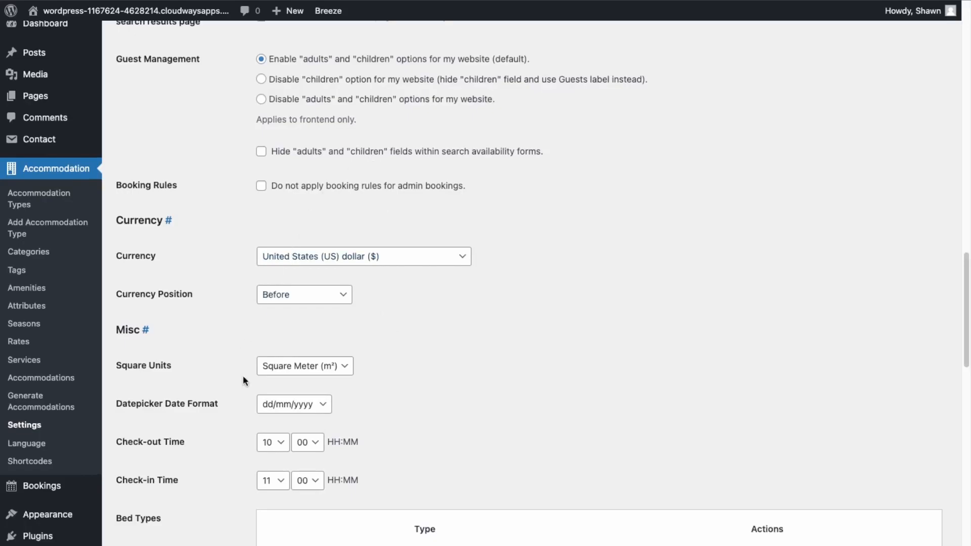
click(363, 256)
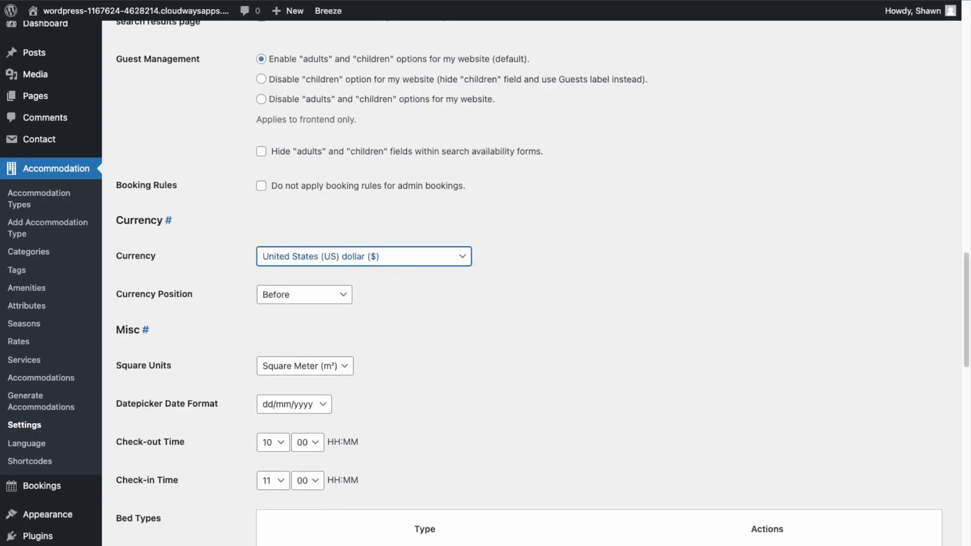
click(364, 257)
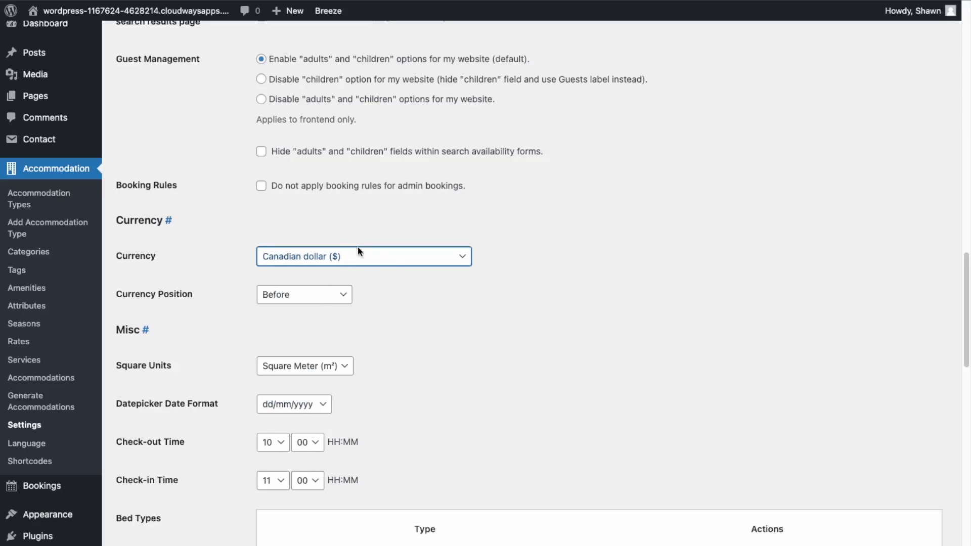
mouse_move(277, 416)
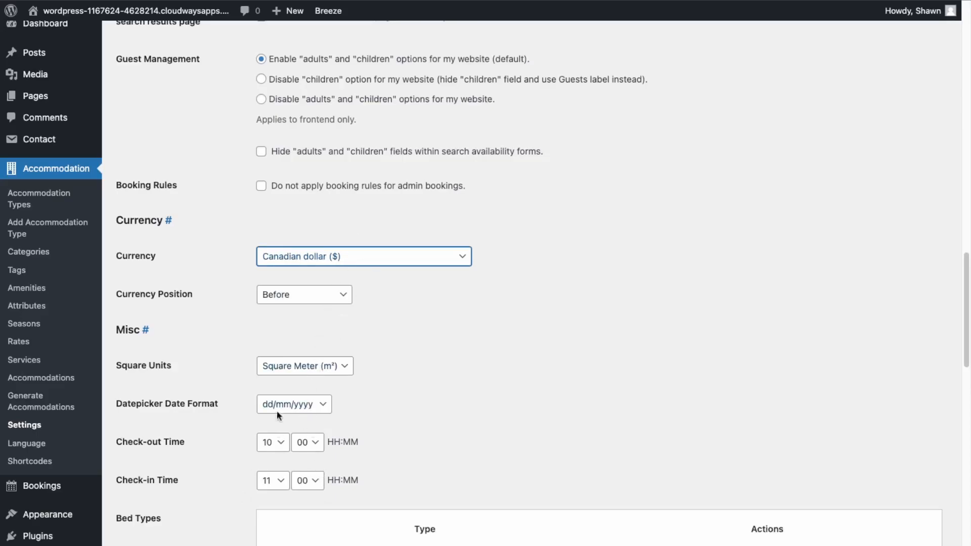
scroll(down, 3)
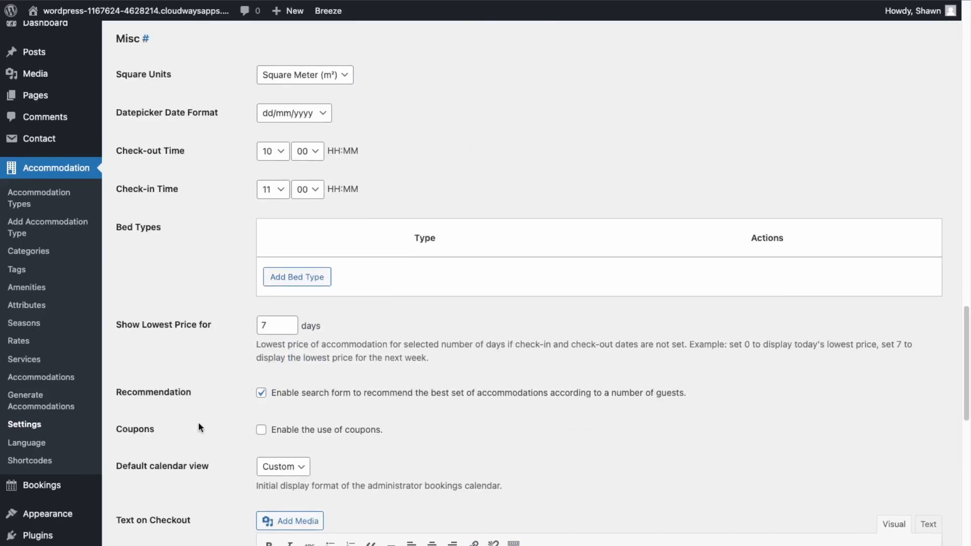
scroll(down, 3)
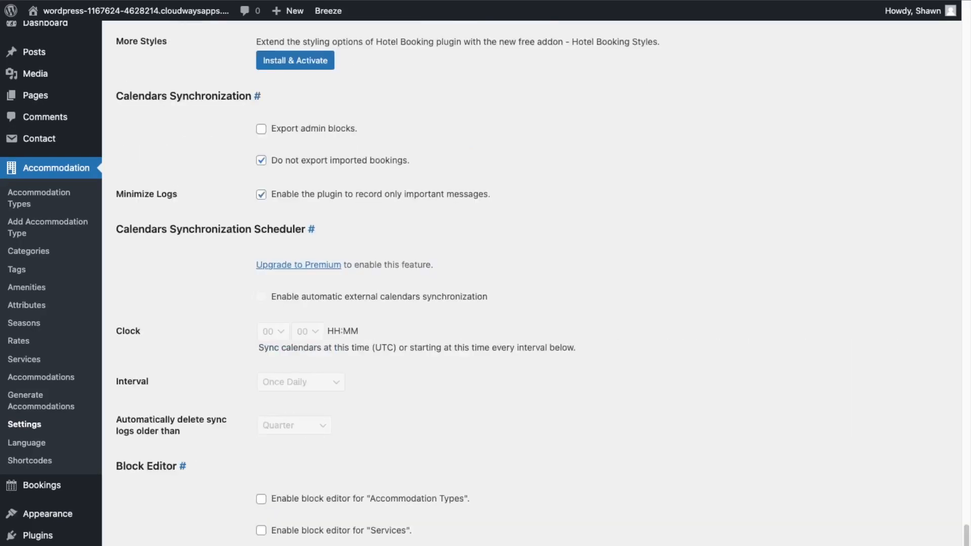
mouse_move(154, 531)
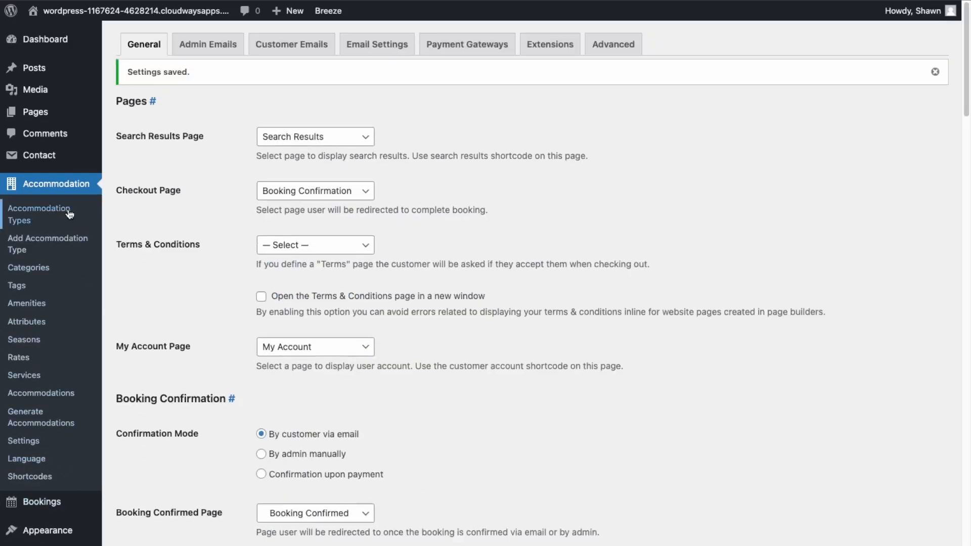
Add a new accommodation type and give it the title 'Basic Room'.
click(39, 215)
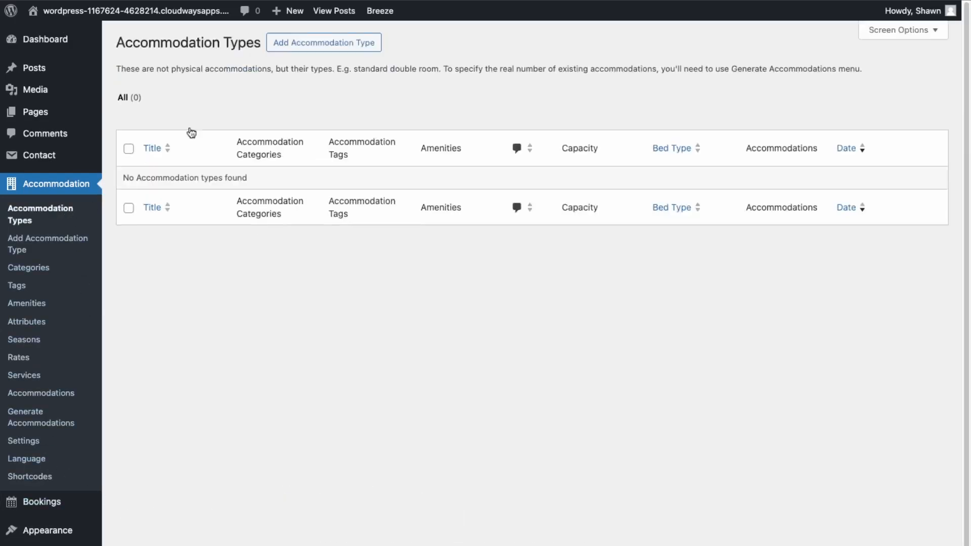
click(324, 42)
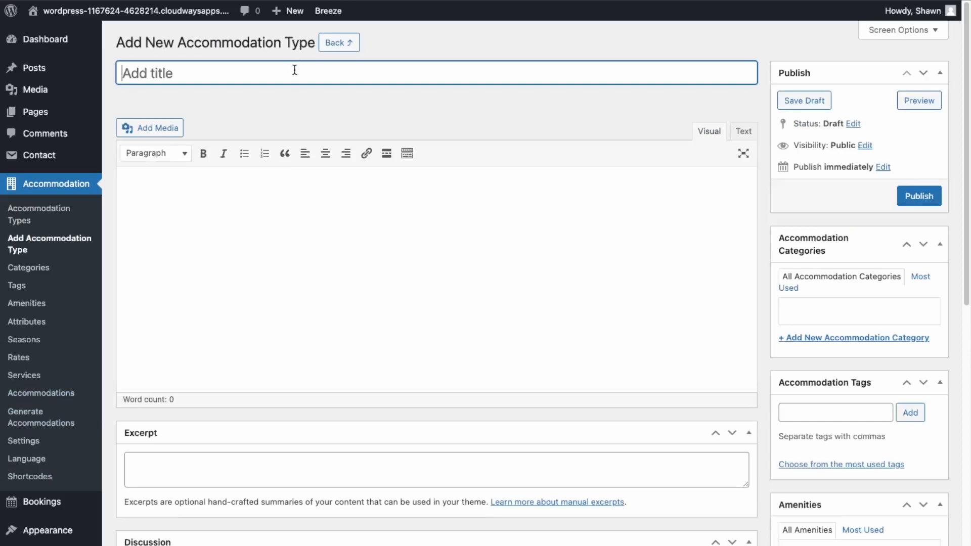
text(House)
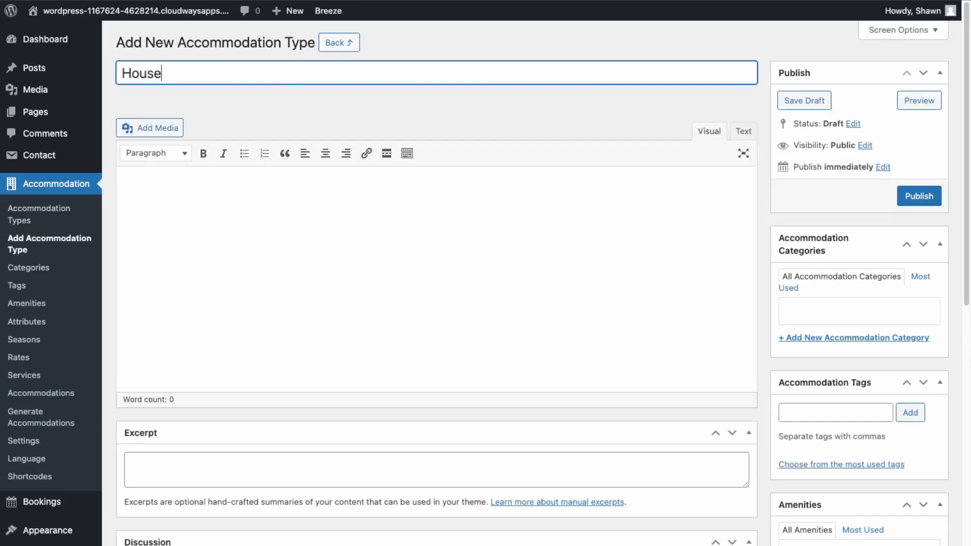
scroll(down, 3)
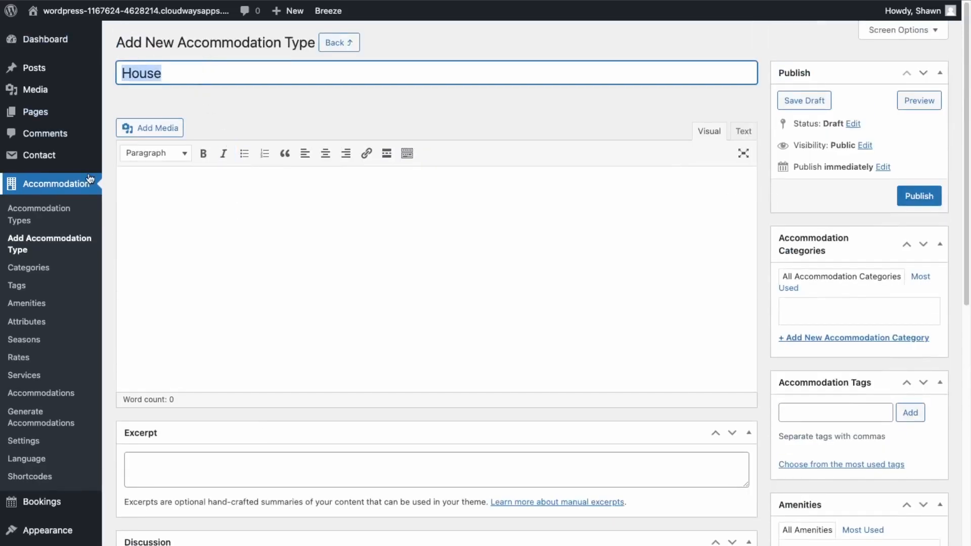
text(Basic Room)
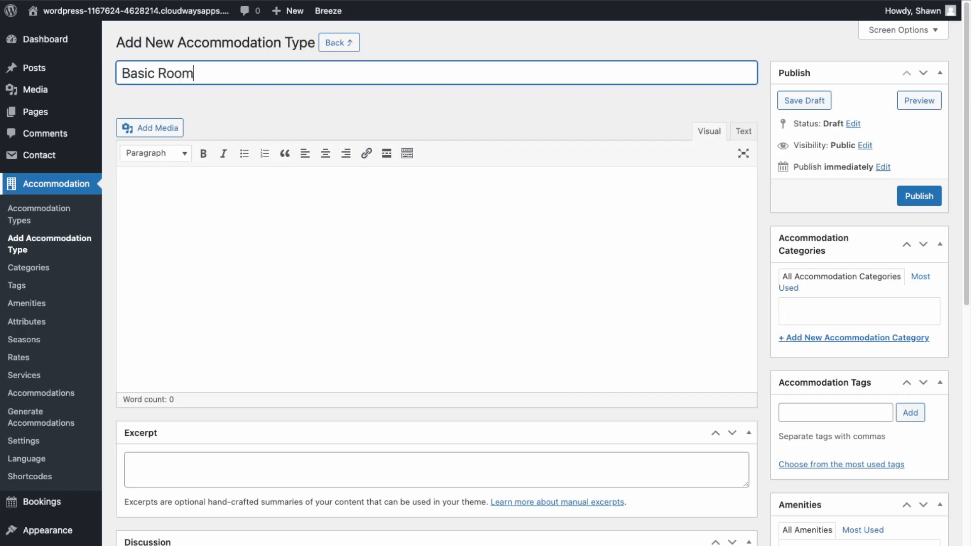
scroll(down, 3)
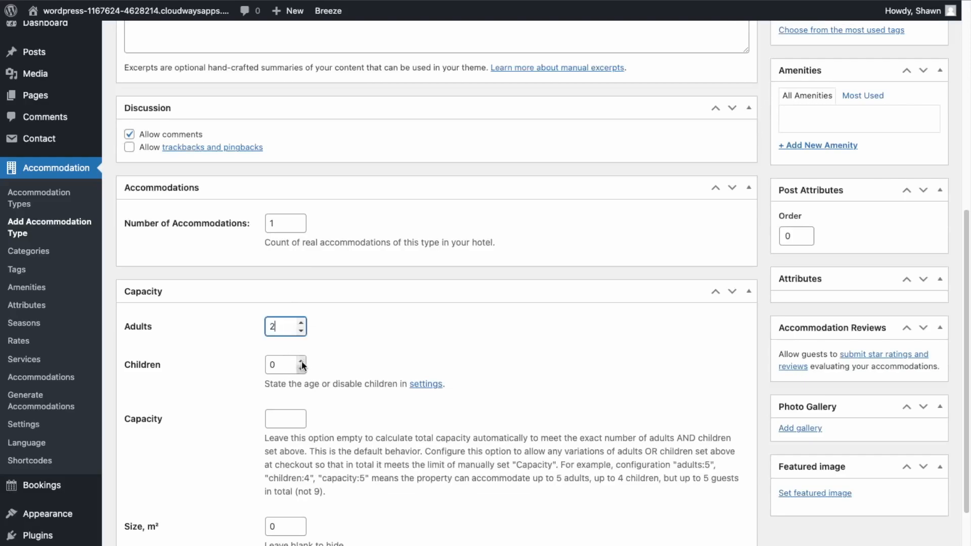
Give Basic Room 2 children, capacity 4, a seaside view and a king bed.
click(303, 361)
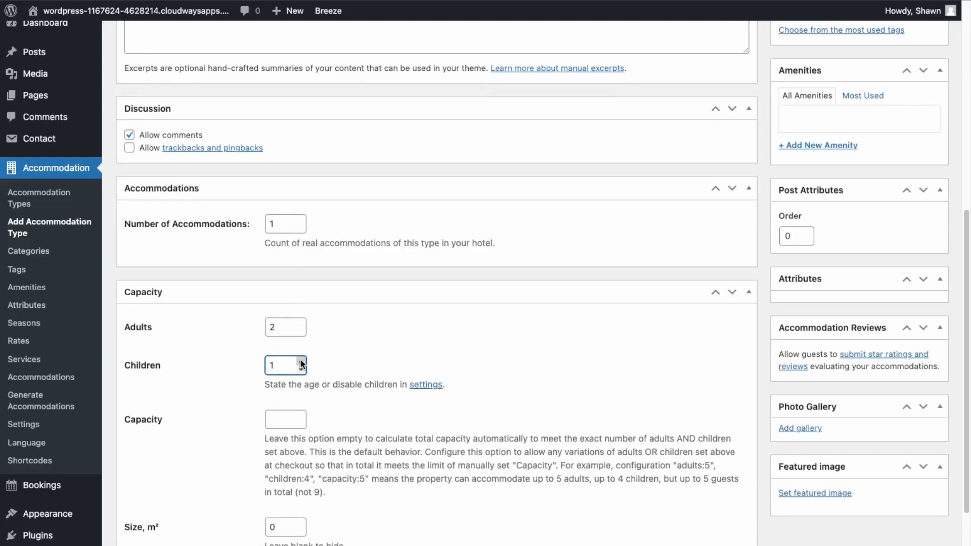
click(301, 361)
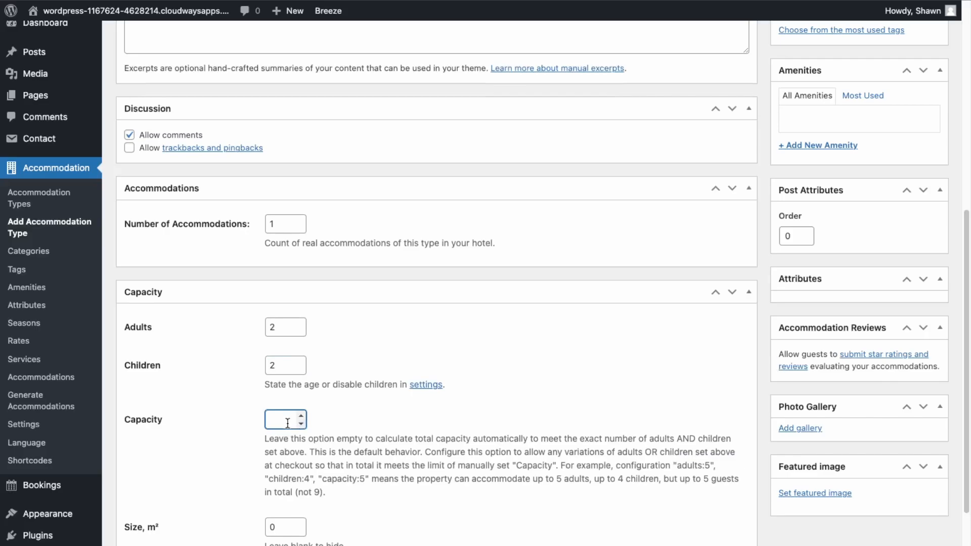
text(4)
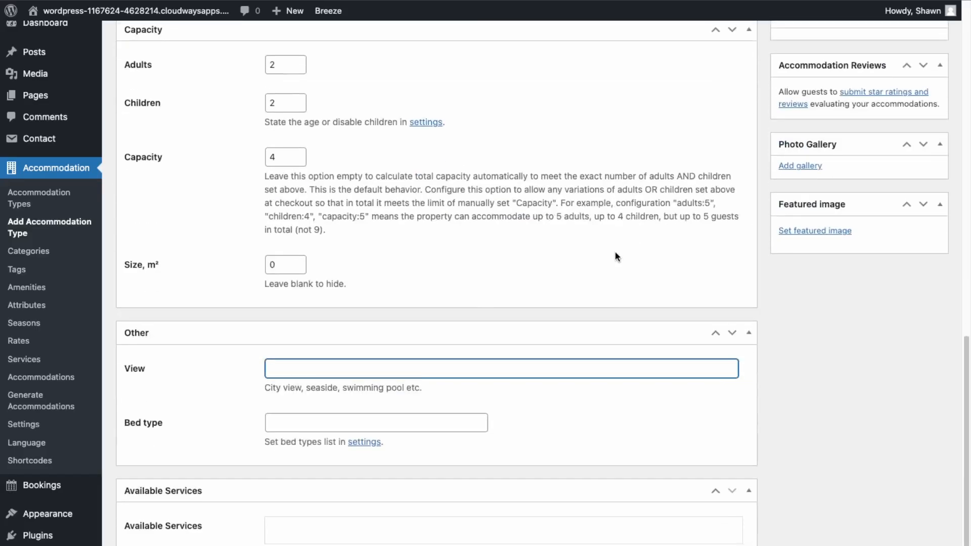
text(seaside)
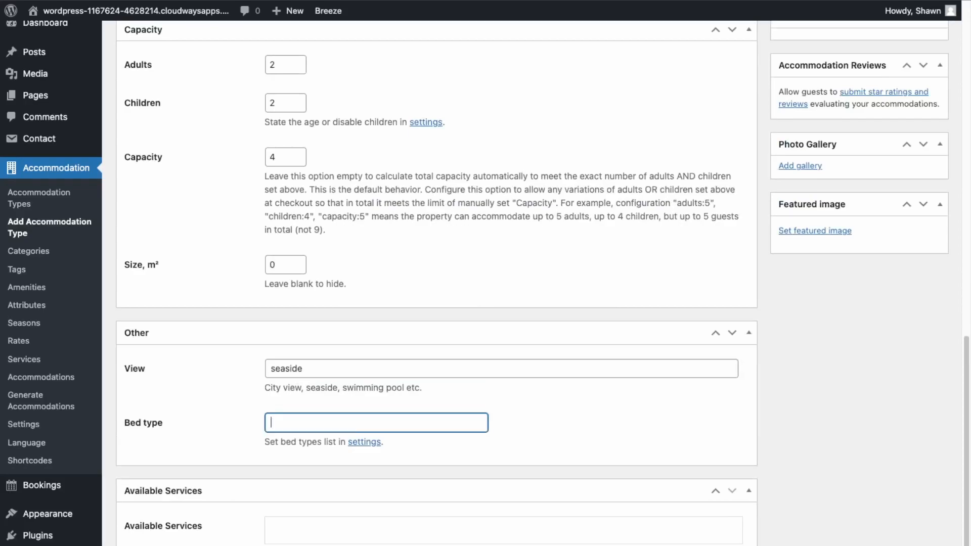
text(qu)
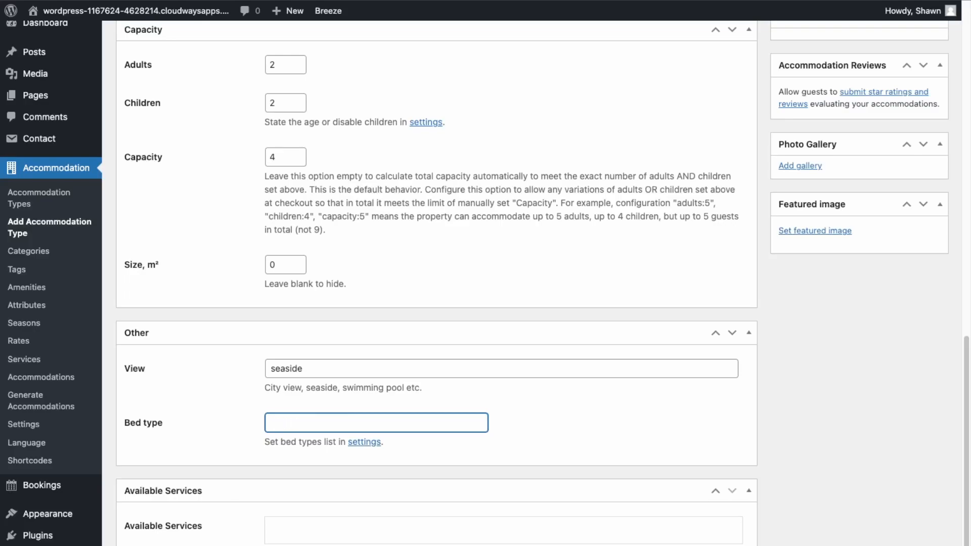
text(king)
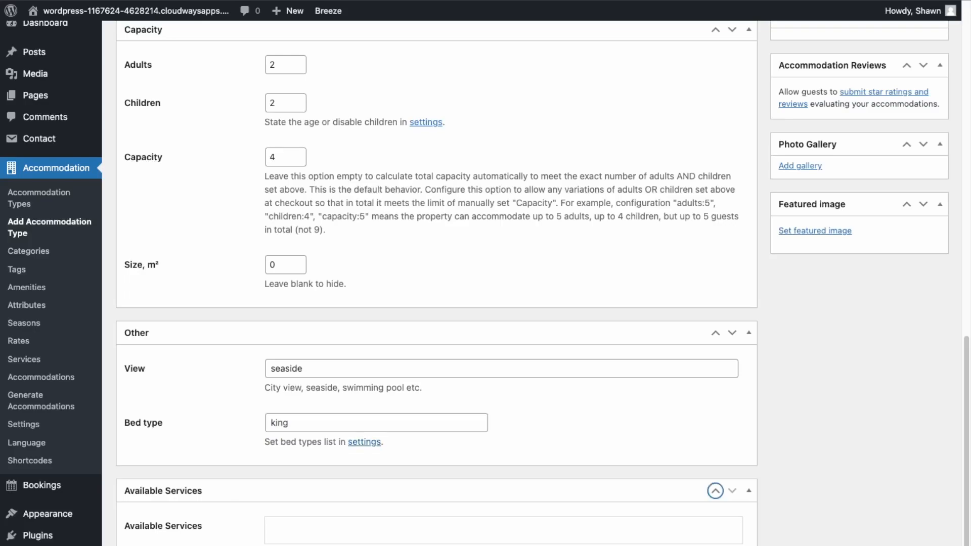
click(748, 491)
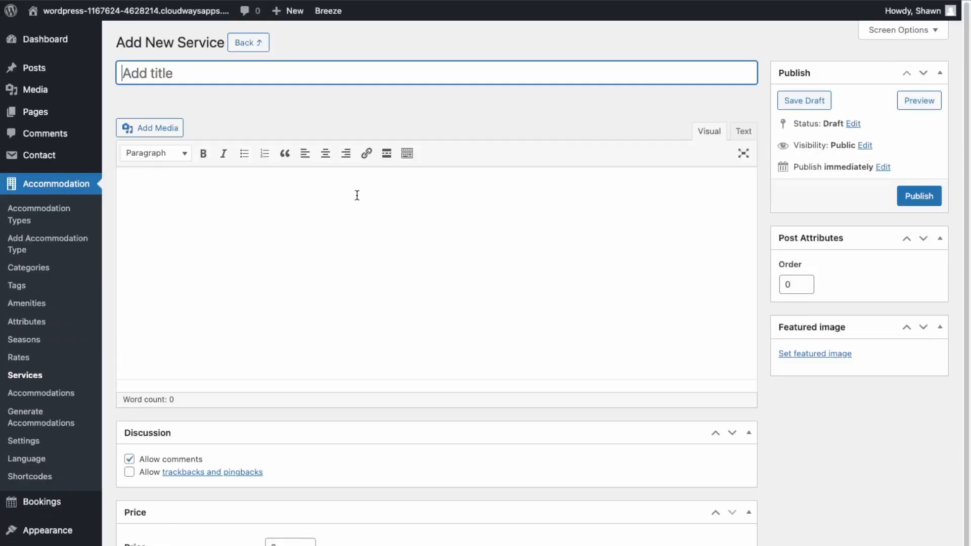
Create the Breakfast Buffet service priced at 100, charged once, and publish it.
text(Room)
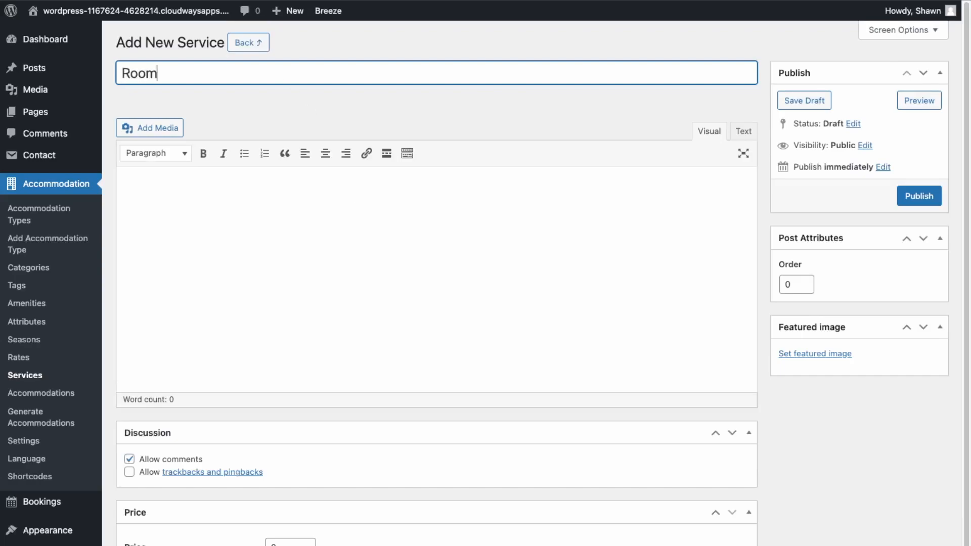
text(Servcie)
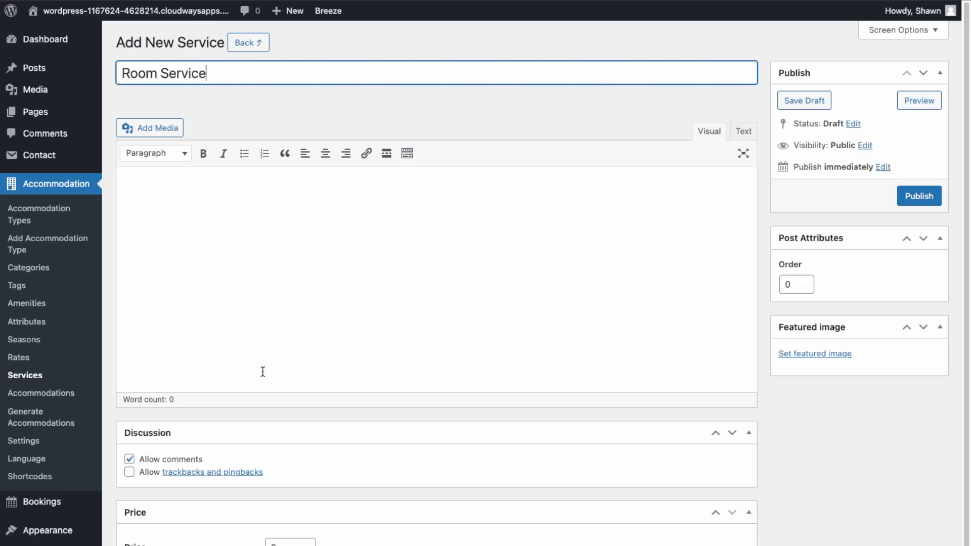
scroll(down, 3)
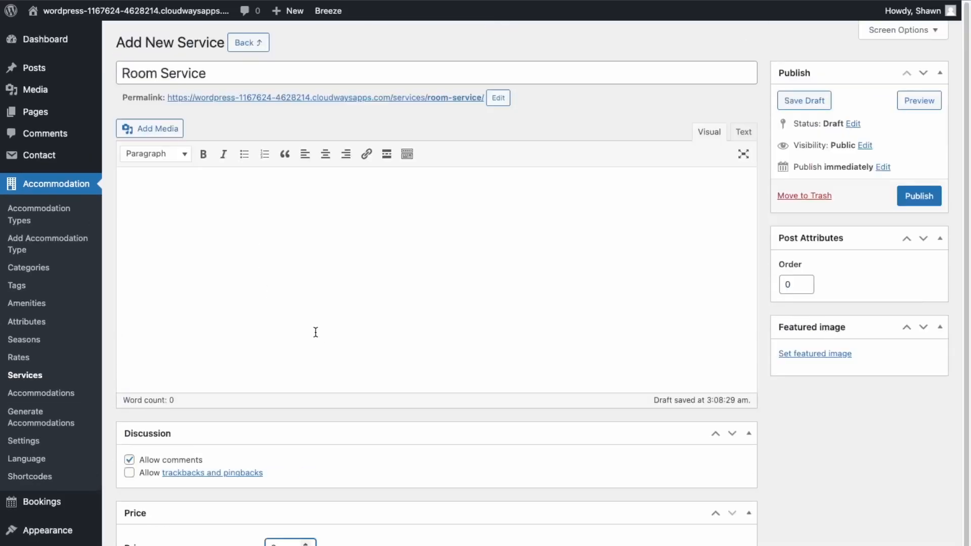
scroll(down, 3)
text(100)
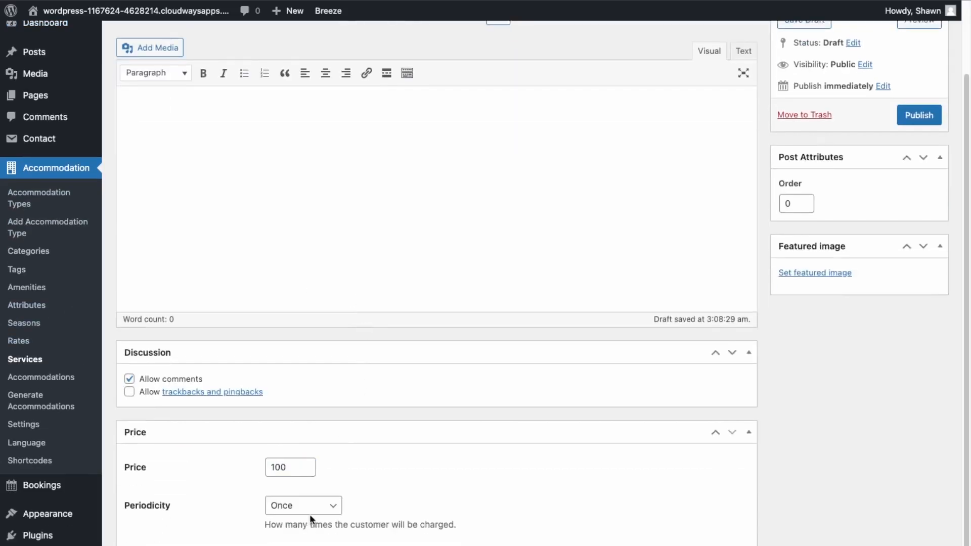
click(303, 505)
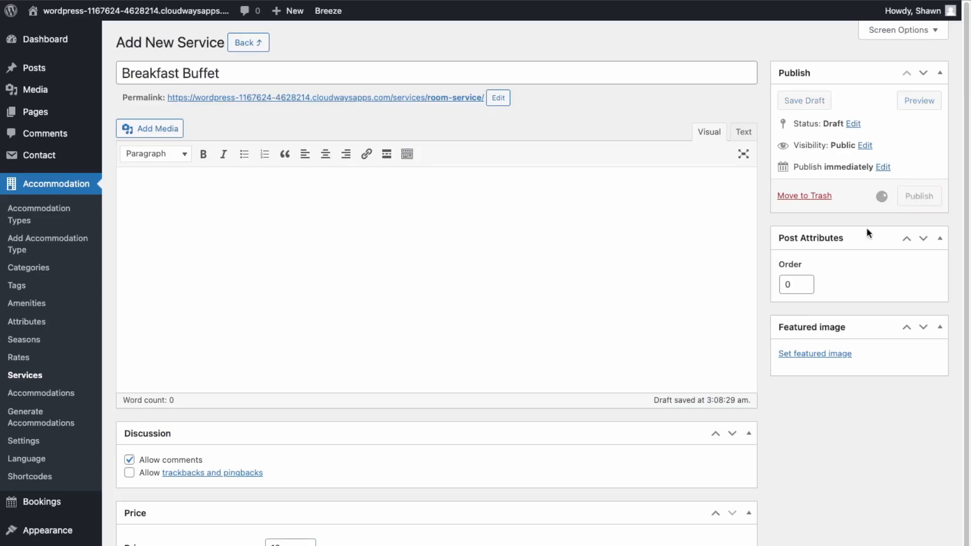
mouse_move(655, 327)
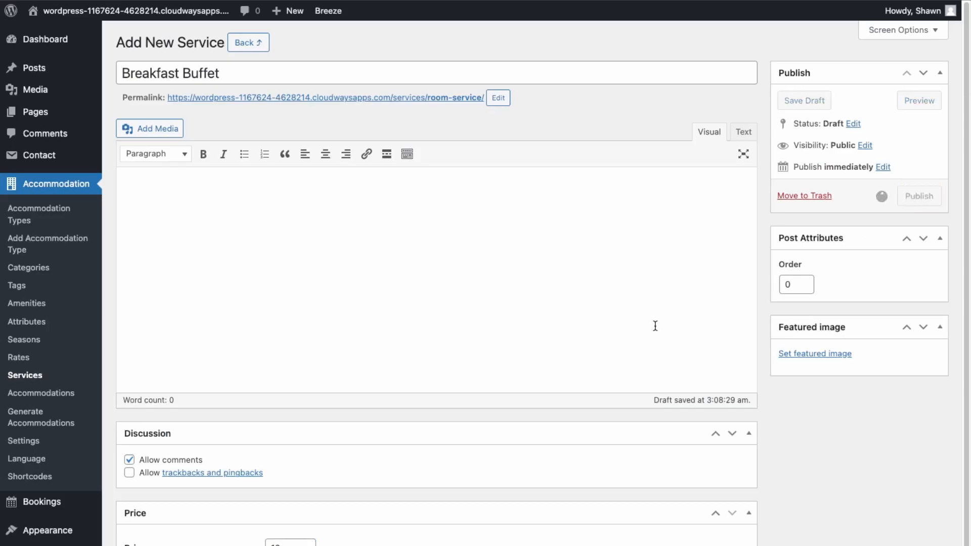
click(919, 196)
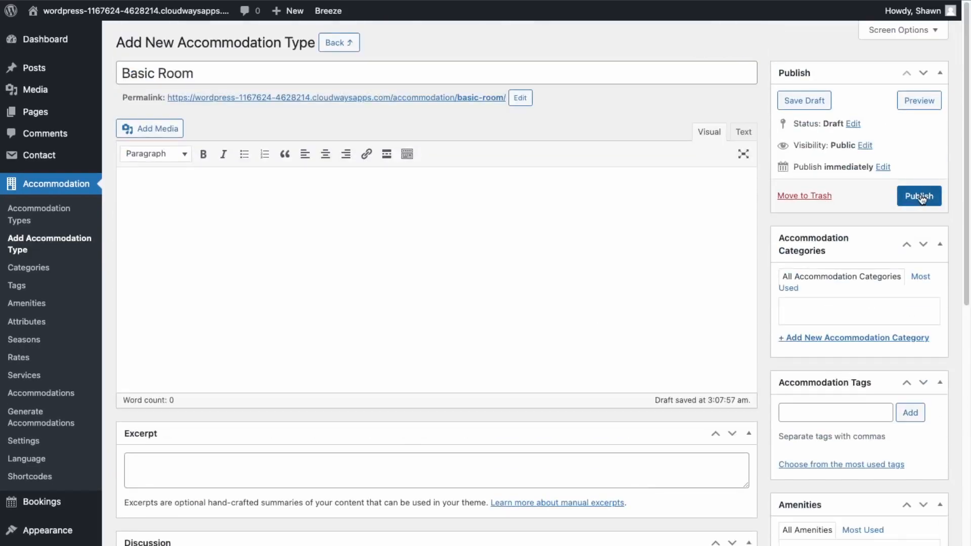
Publish Basic Room, then scroll down and update it once more.
click(919, 196)
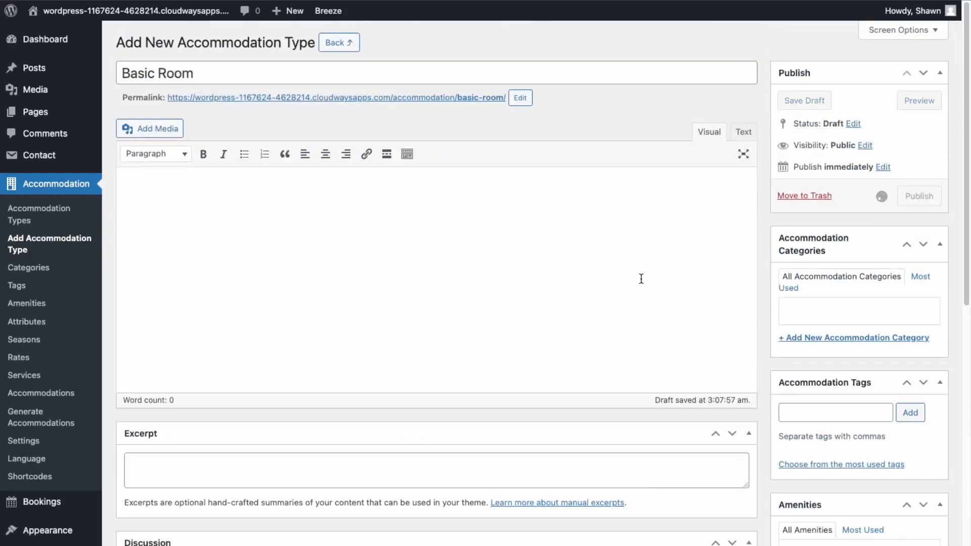
click(919, 196)
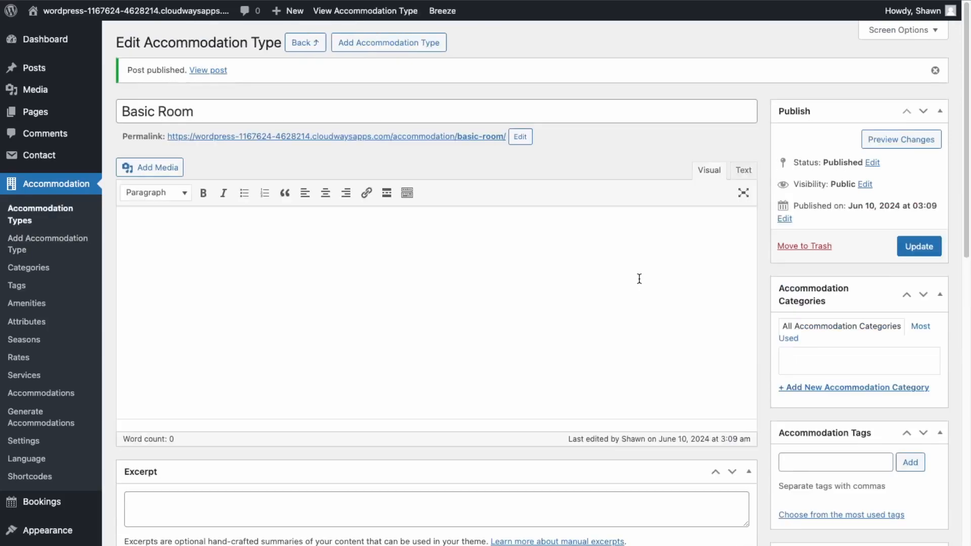
scroll(down, 3)
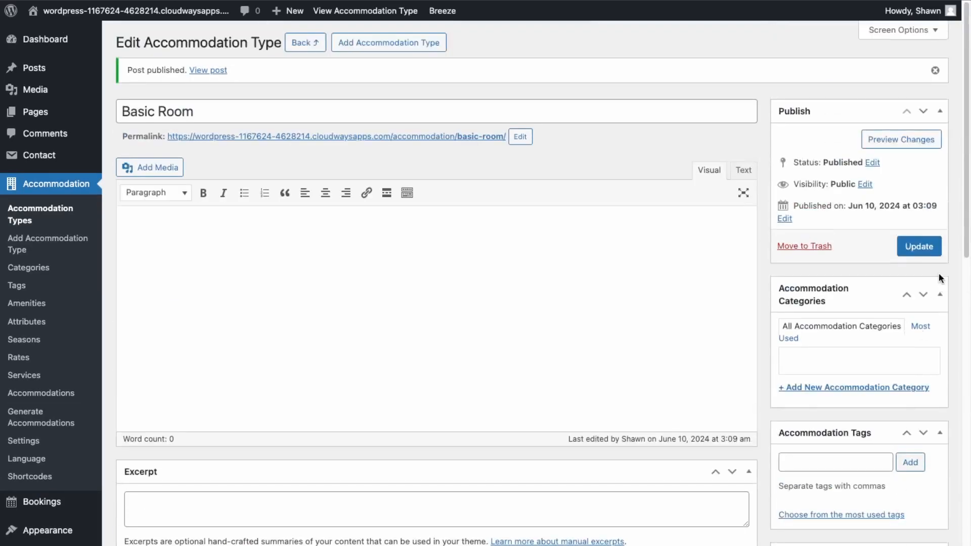
click(919, 246)
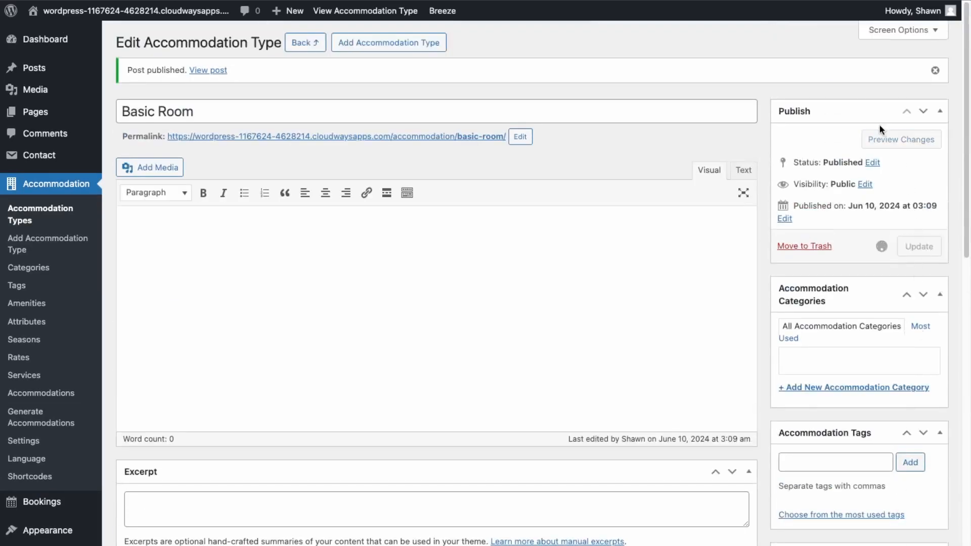
click(919, 246)
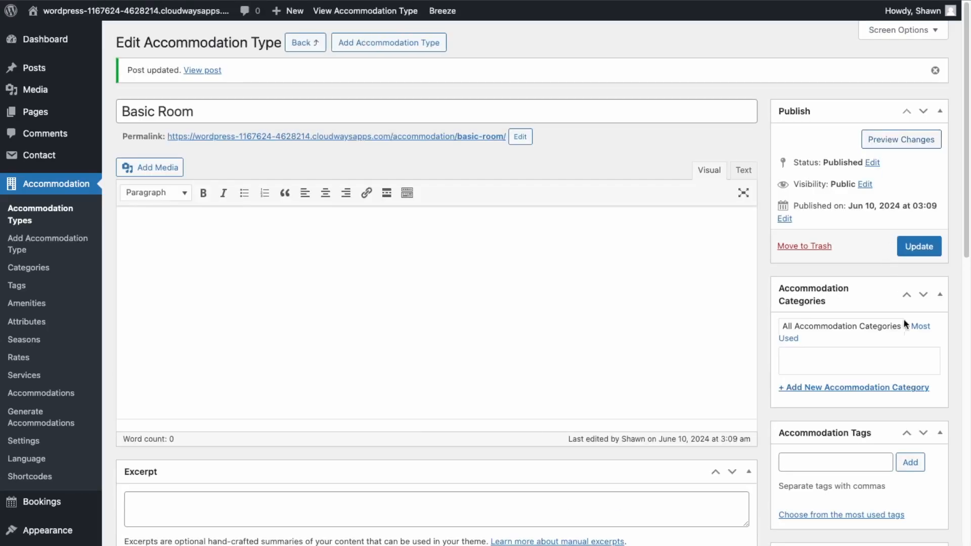
scroll(down, 3)
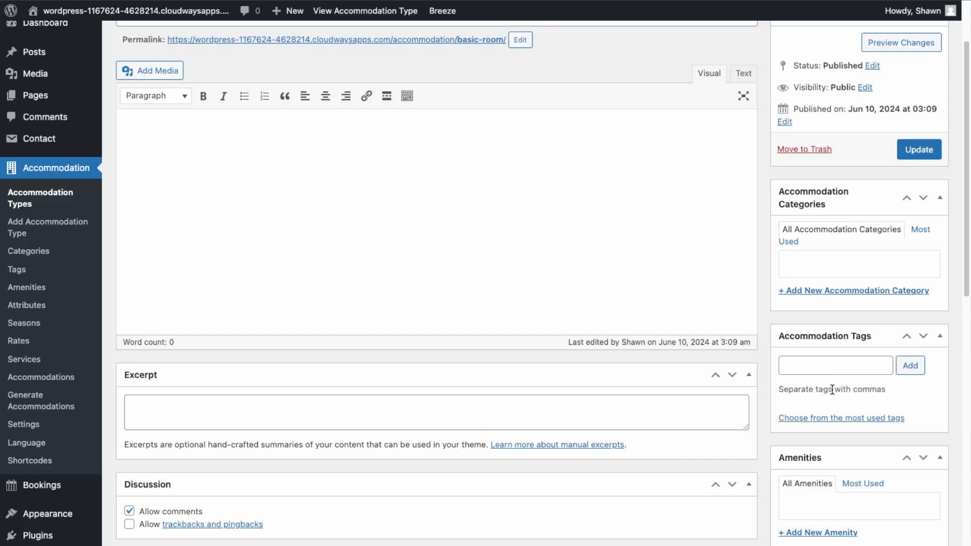
scroll(down, 3)
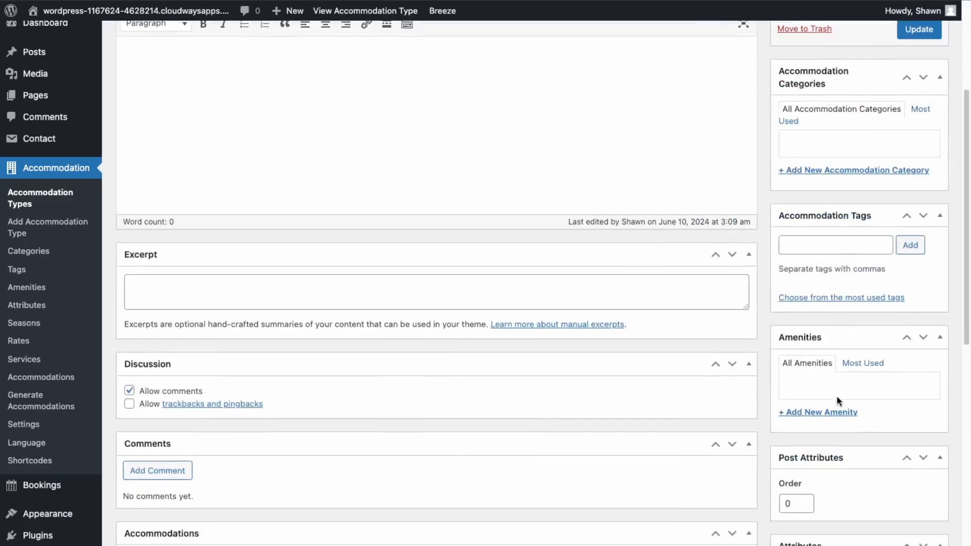
scroll(down, 3)
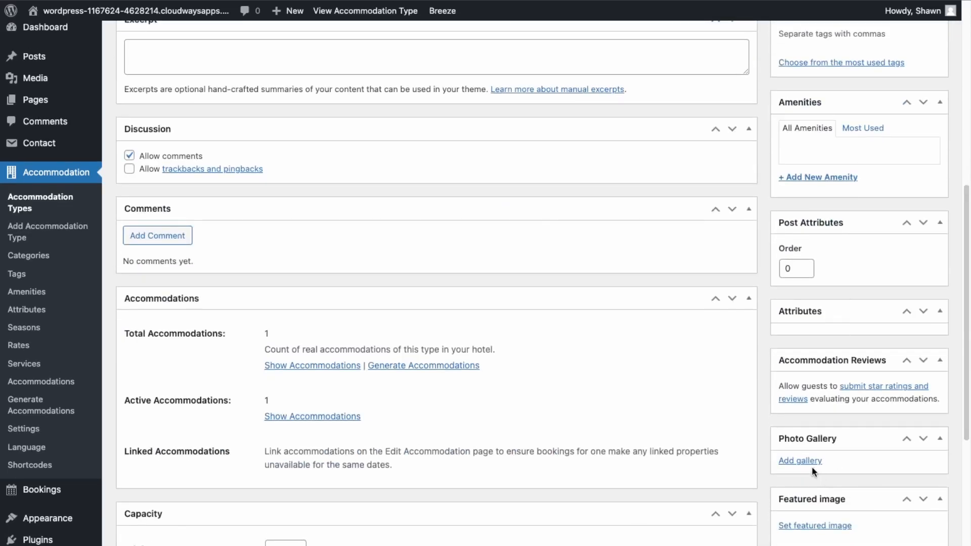
mouse_move(838, 241)
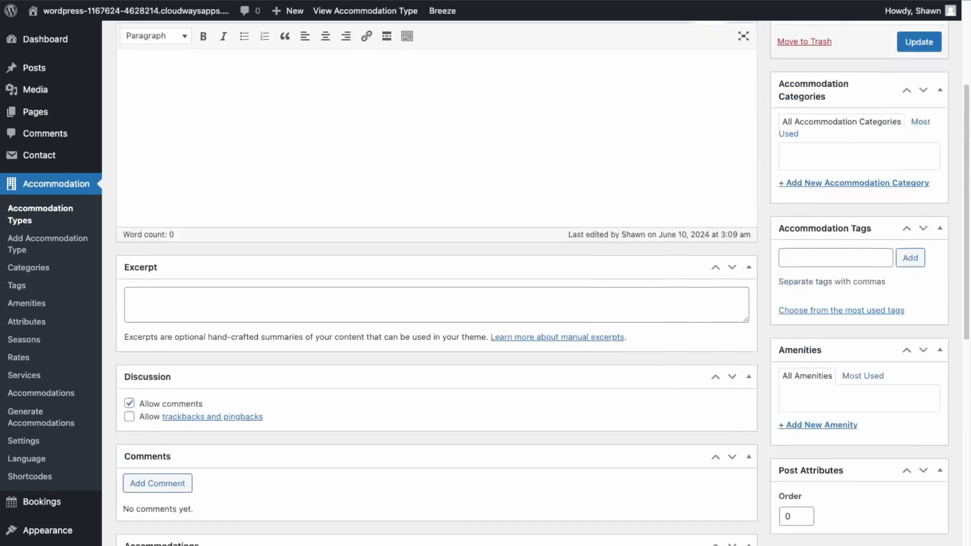
click(919, 41)
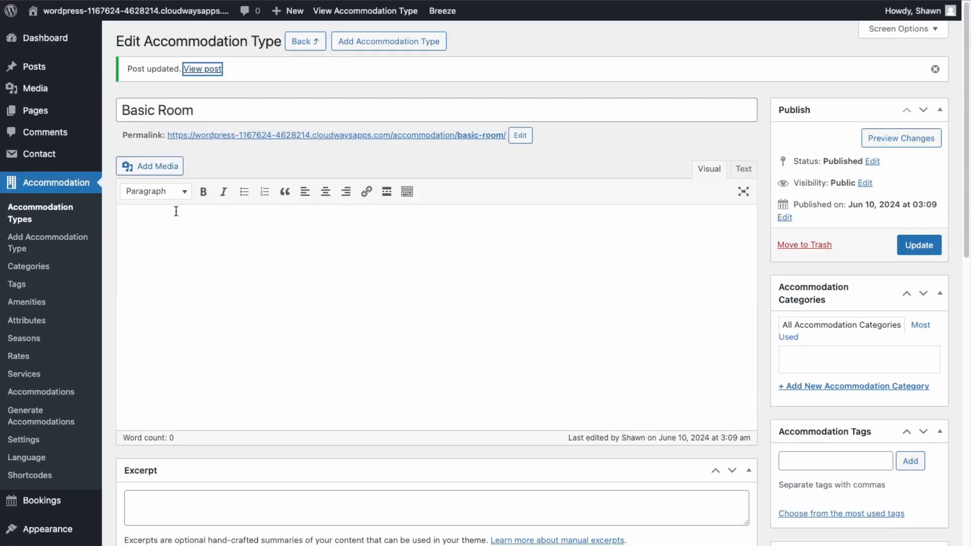
Open the public Basic Room page and review its 4-guest, seaside-view details.
click(202, 69)
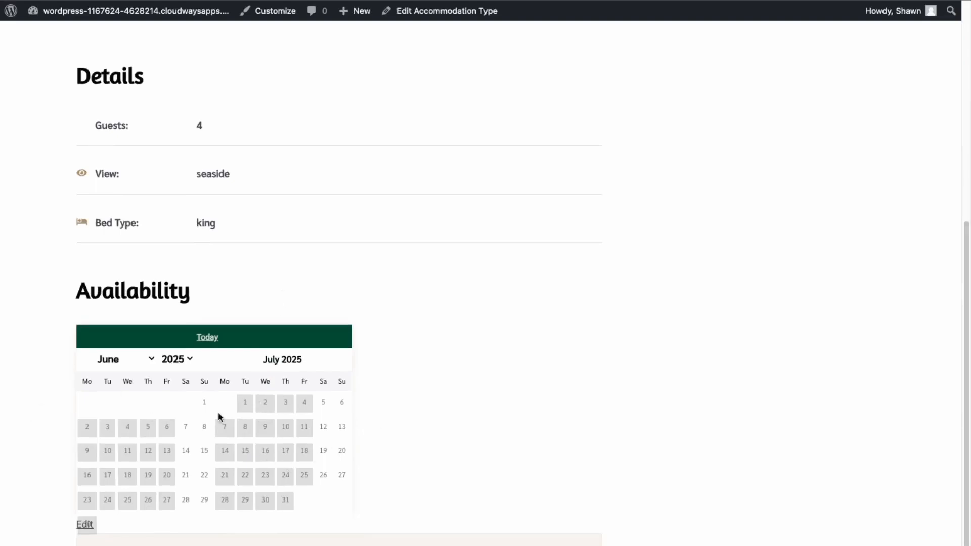
scroll(up, 3)
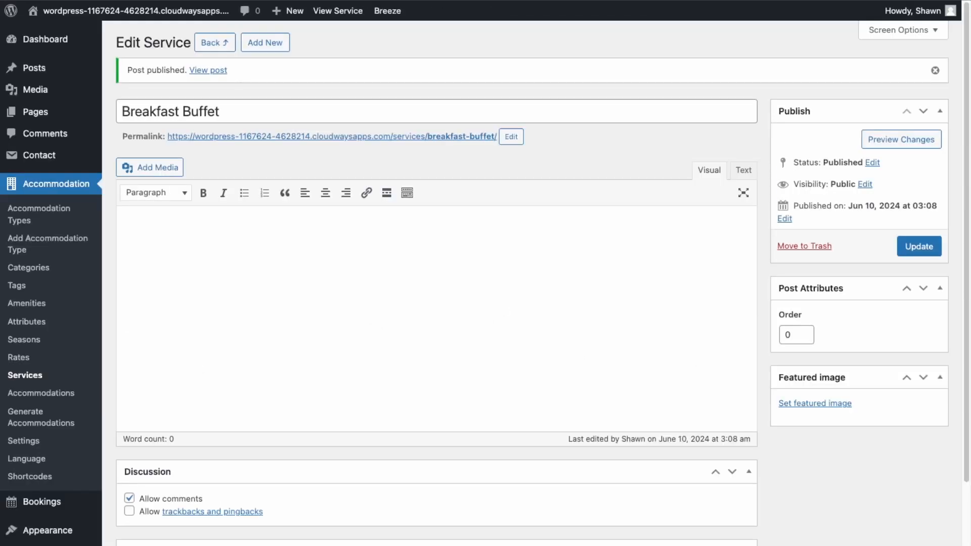
scroll(down, 3)
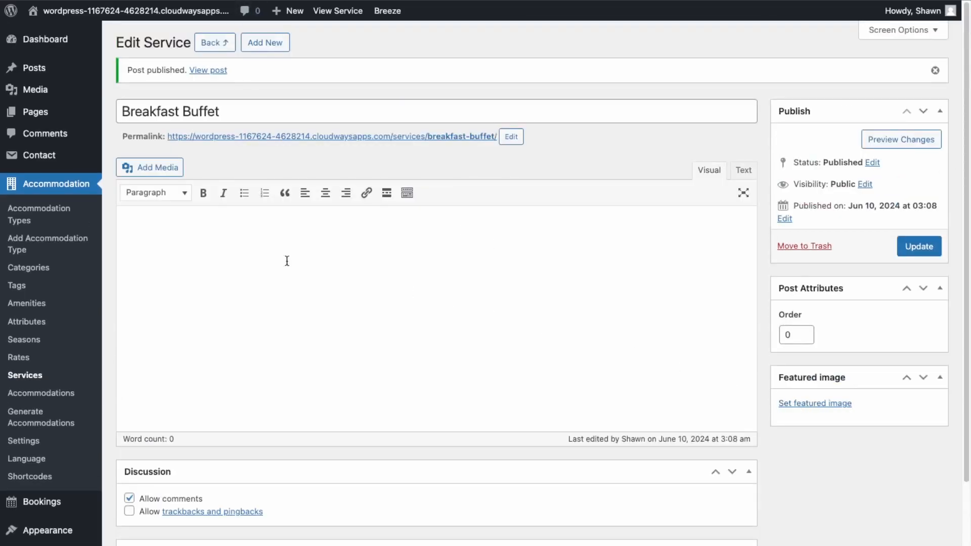
click(354, 11)
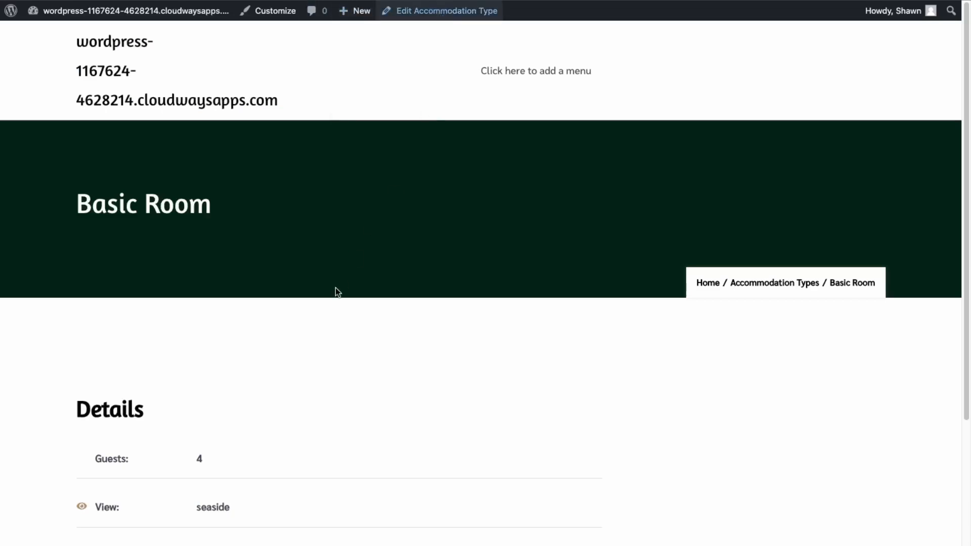
Add the bedroom photo to Basic Room's gallery and update the accommodation type.
click(439, 11)
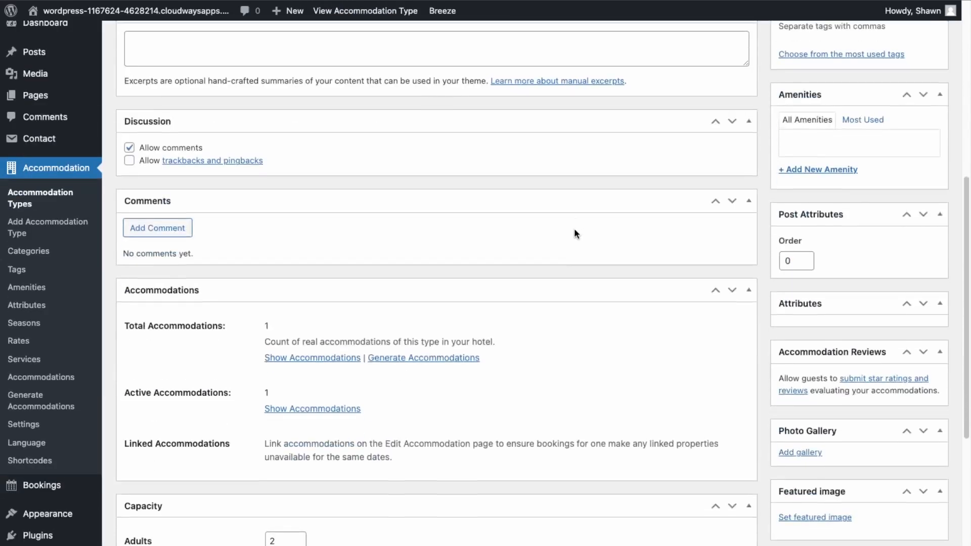
click(814, 517)
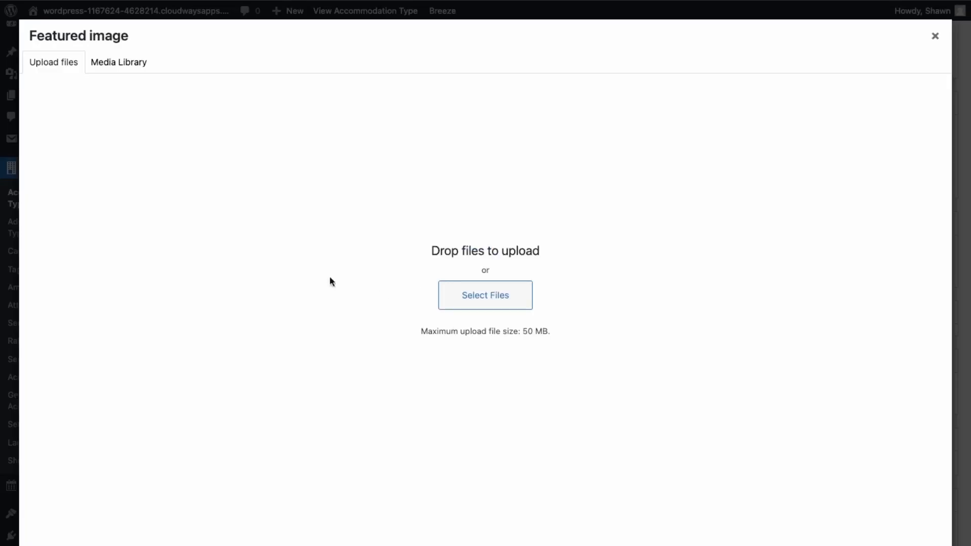
click(118, 61)
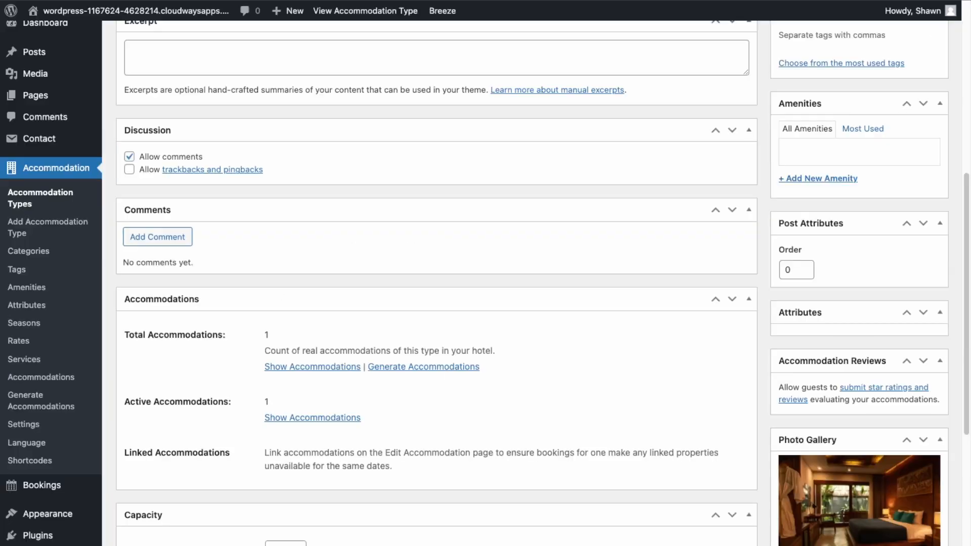
mouse_move(537, 397)
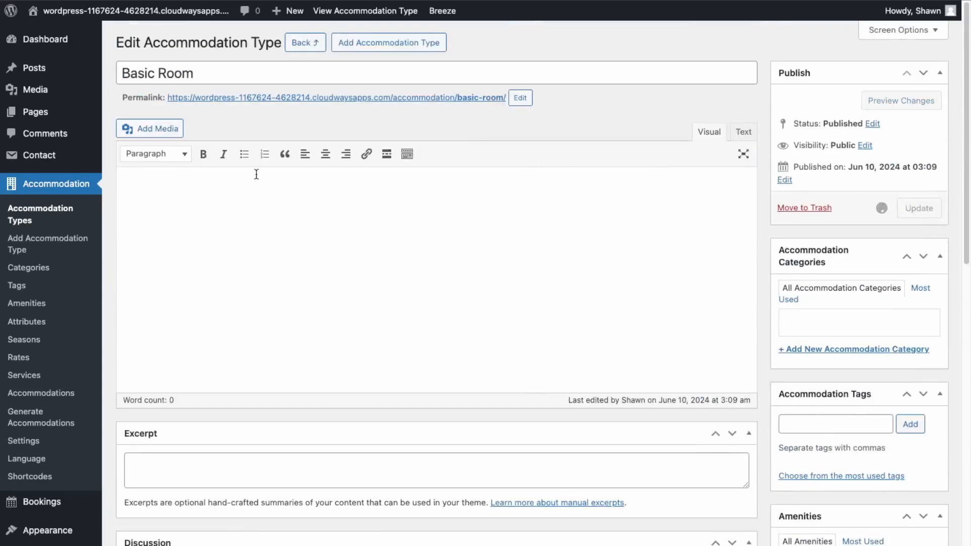
click(919, 207)
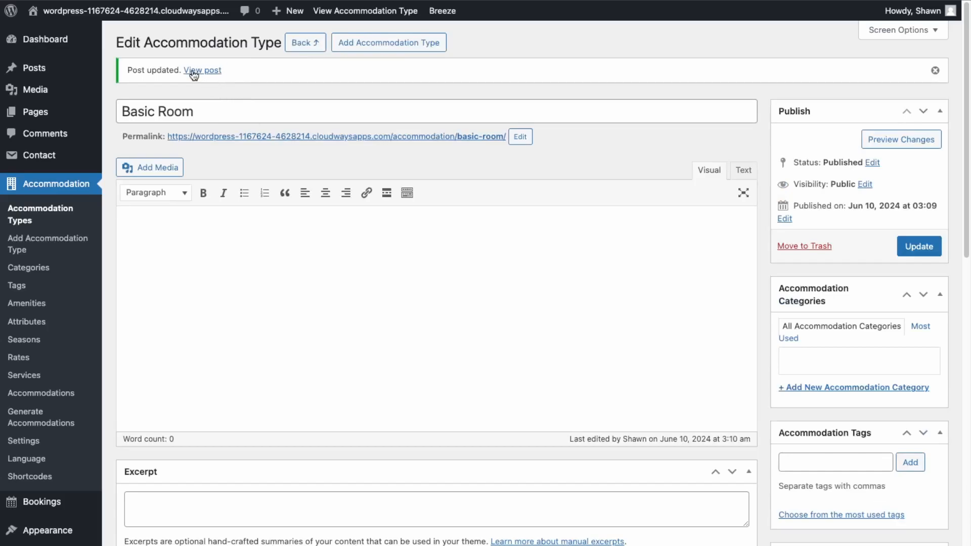
Open the public Basic Room page from the Post updated notice.
click(201, 70)
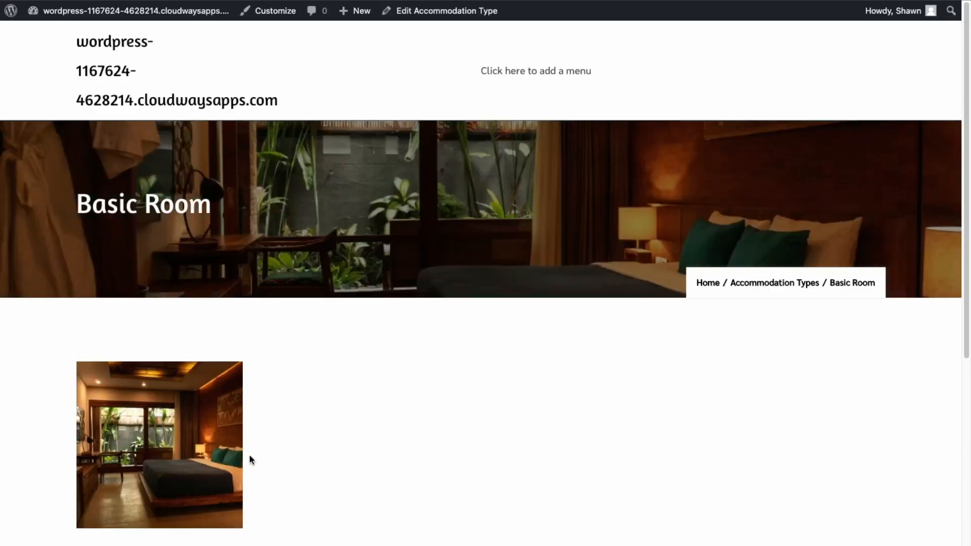
mouse_move(313, 367)
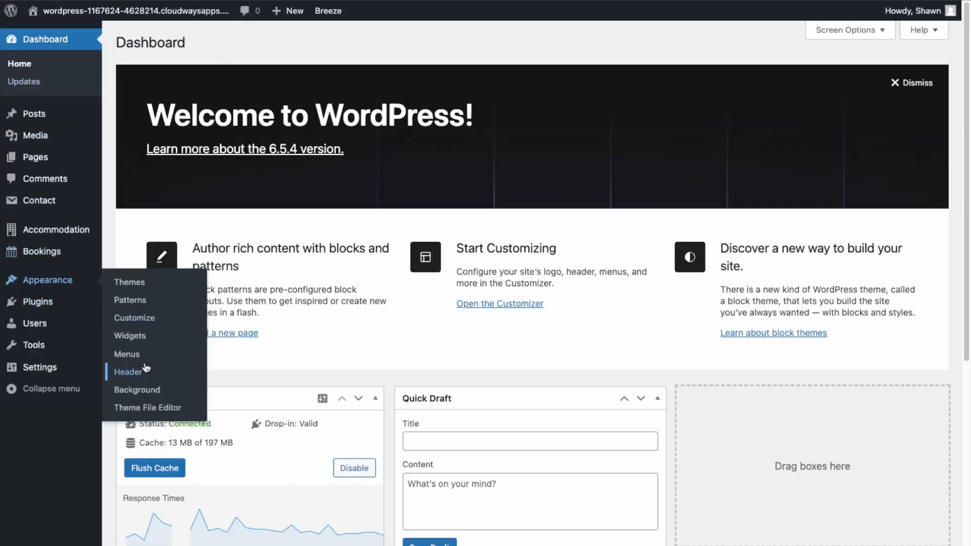
mouse_move(126, 354)
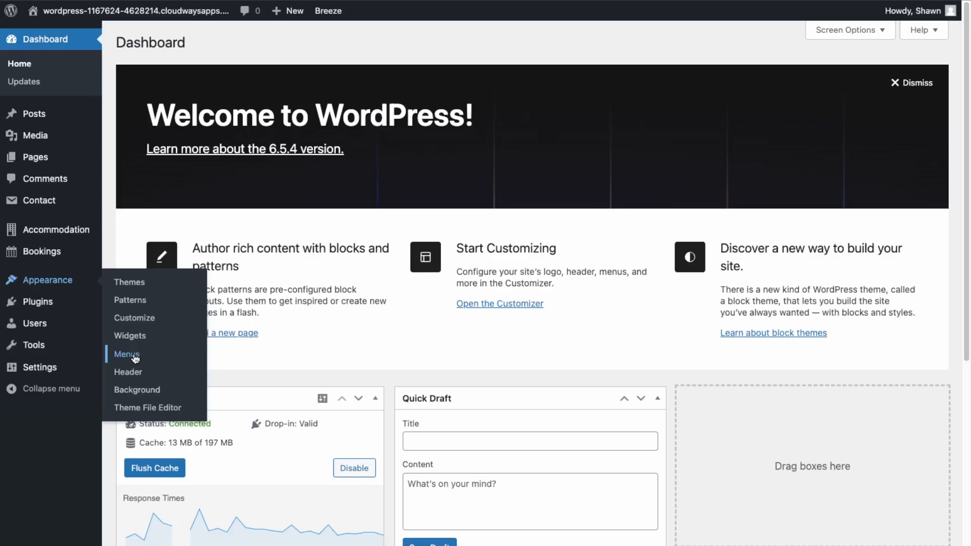
Open Appearance > Menus and scroll through the draft Menu 1 items.
click(127, 354)
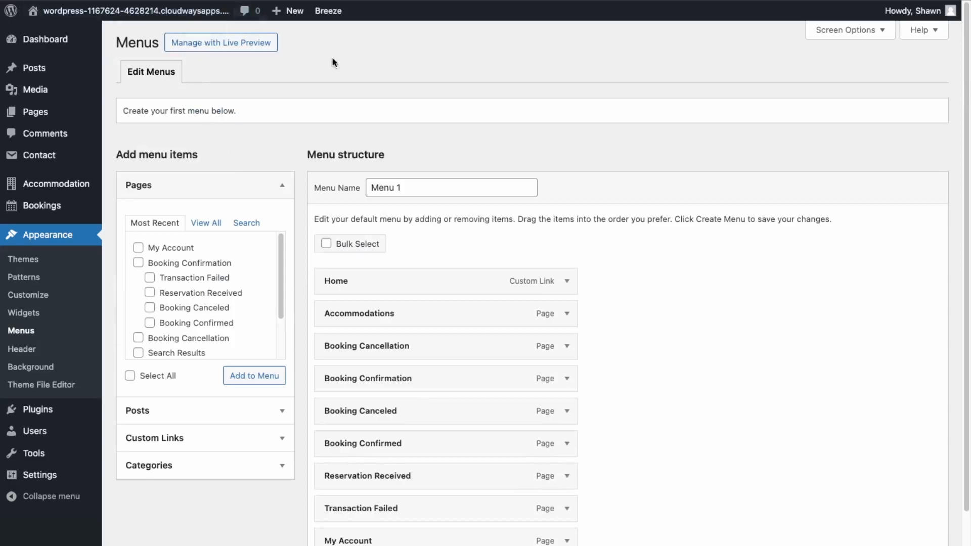
scroll(down, 3)
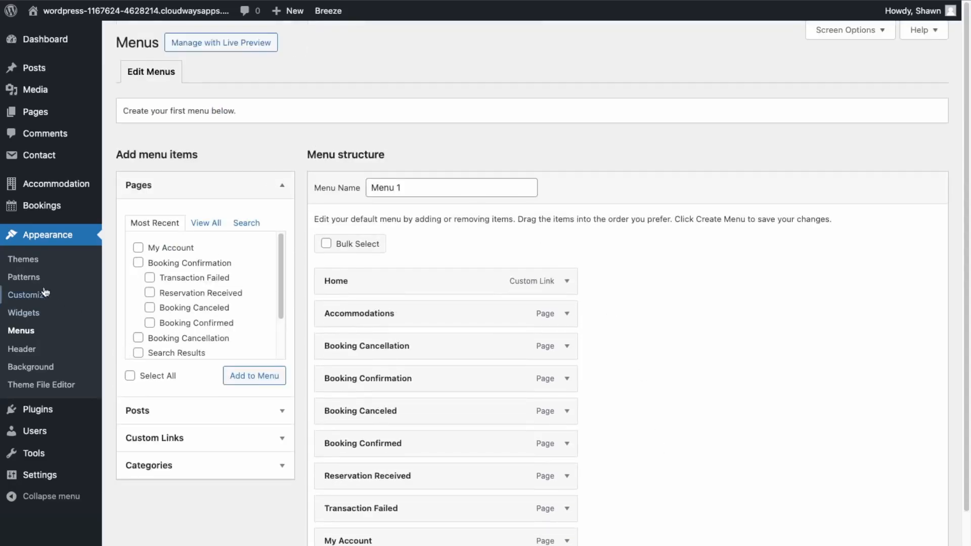
mouse_move(28, 295)
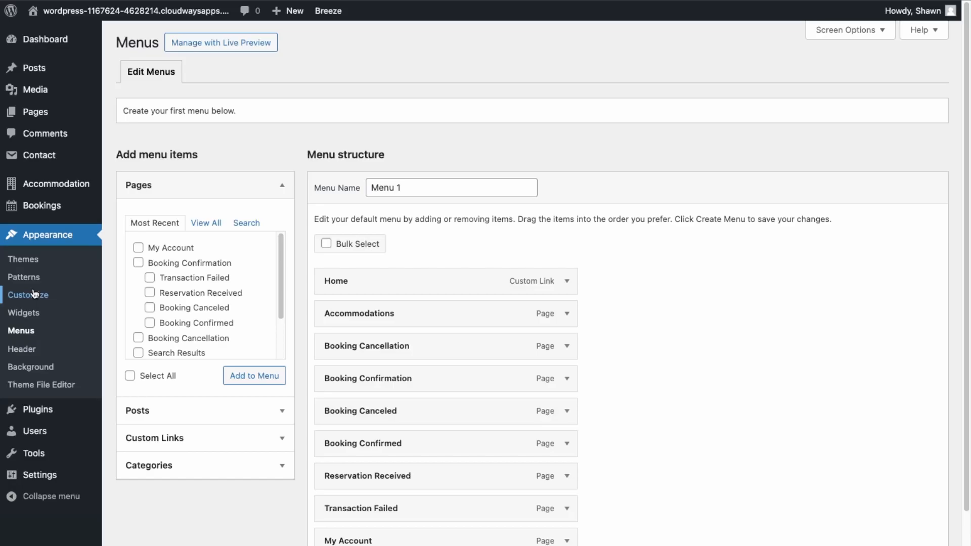
mouse_move(32, 295)
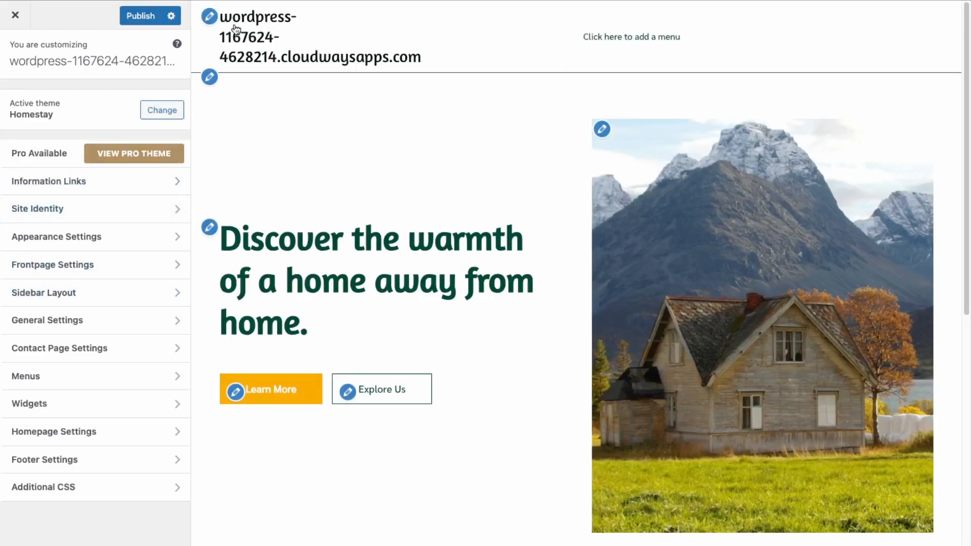
In the Customizer, create a menu named 'Menu' for the Primary location and publish it.
click(37, 209)
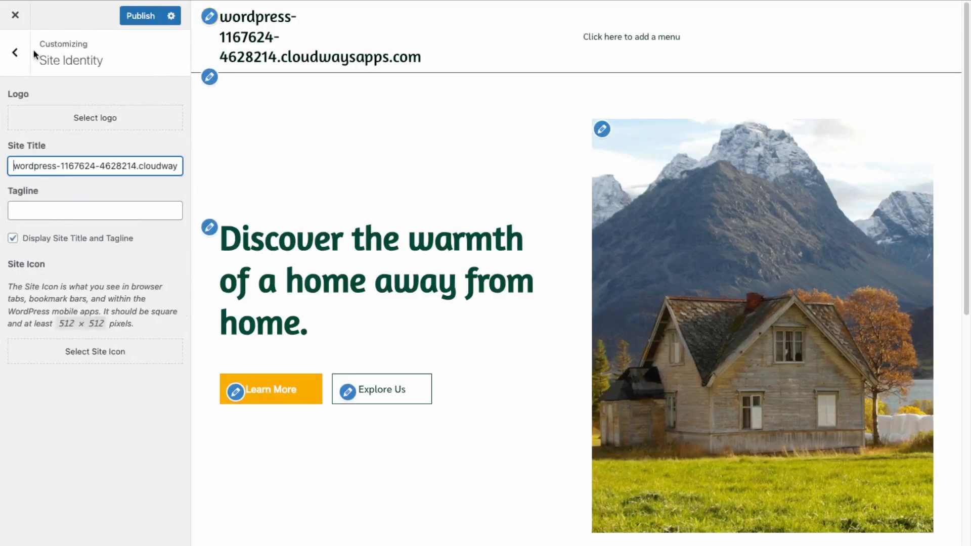
click(14, 52)
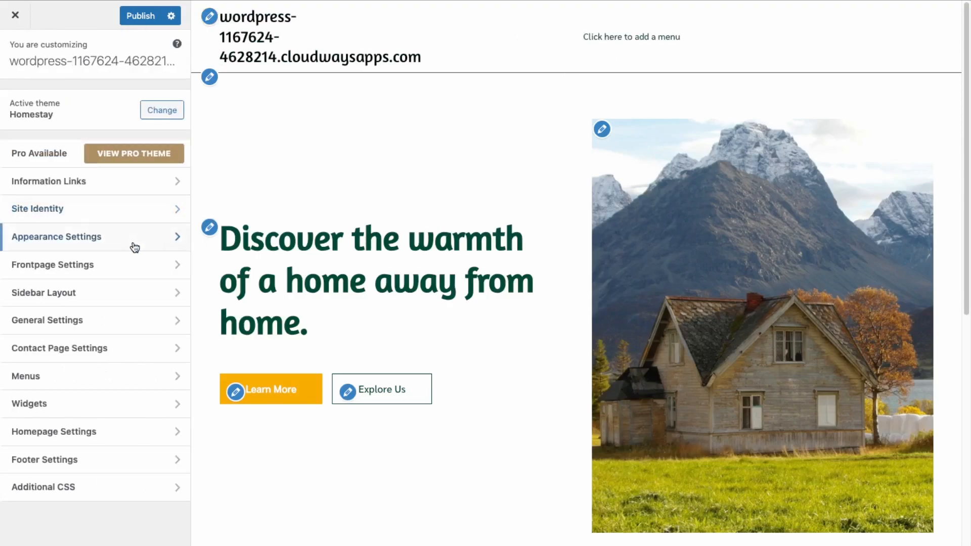
click(26, 376)
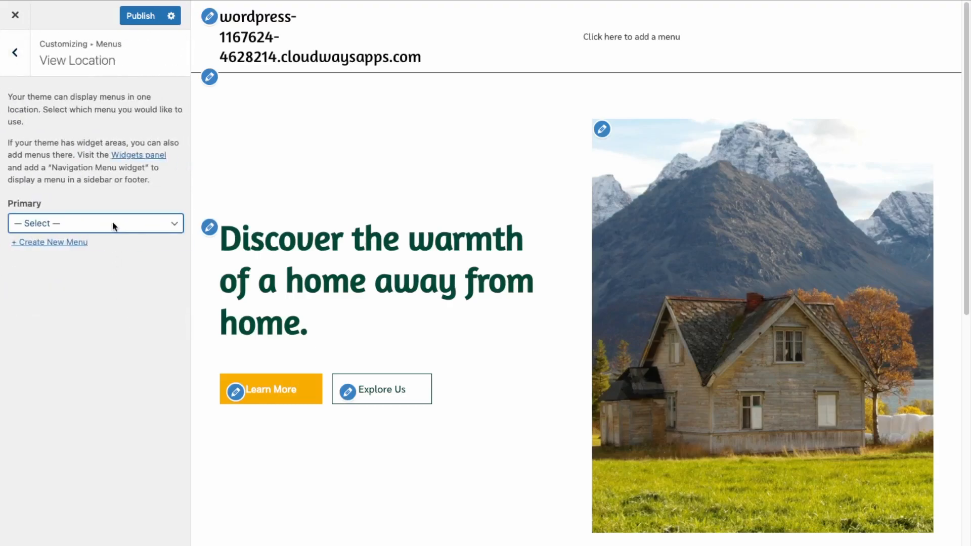
click(49, 242)
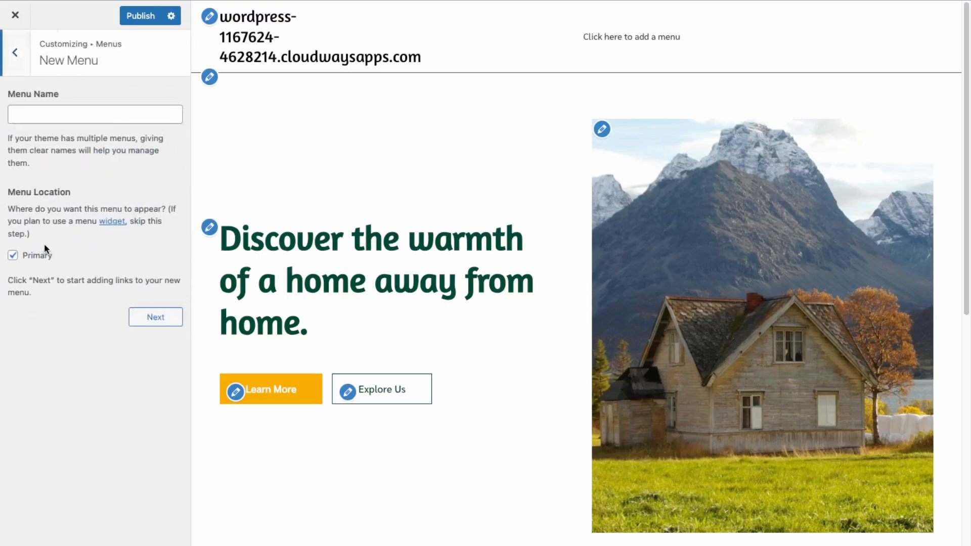
click(95, 114)
text(Menu)
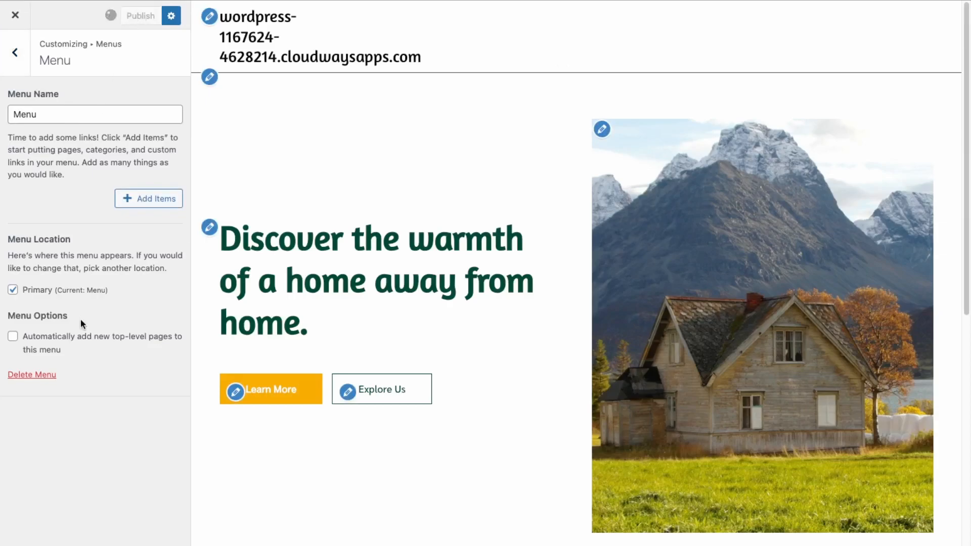
click(140, 16)
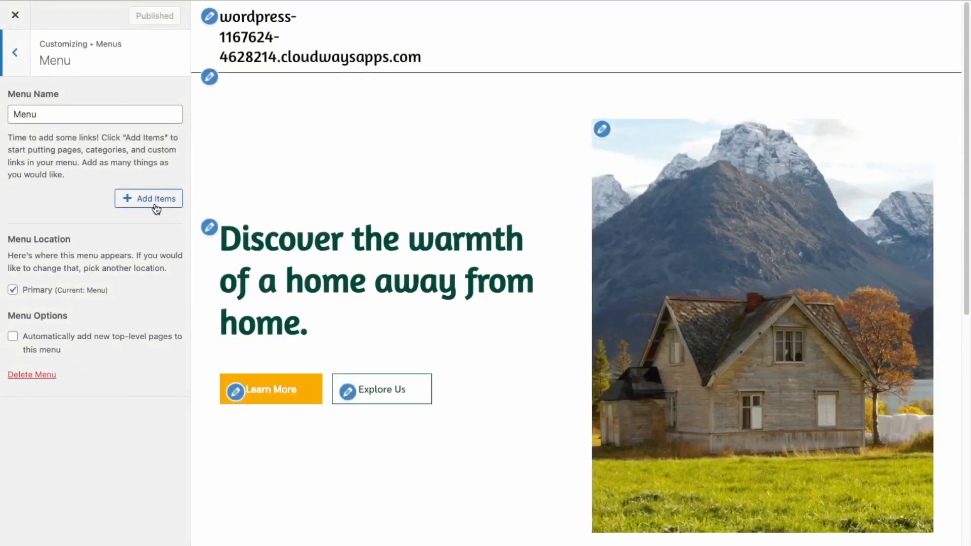
Add Home, My Account and Accommodations to Menu, publish, and close the Customizer.
click(149, 199)
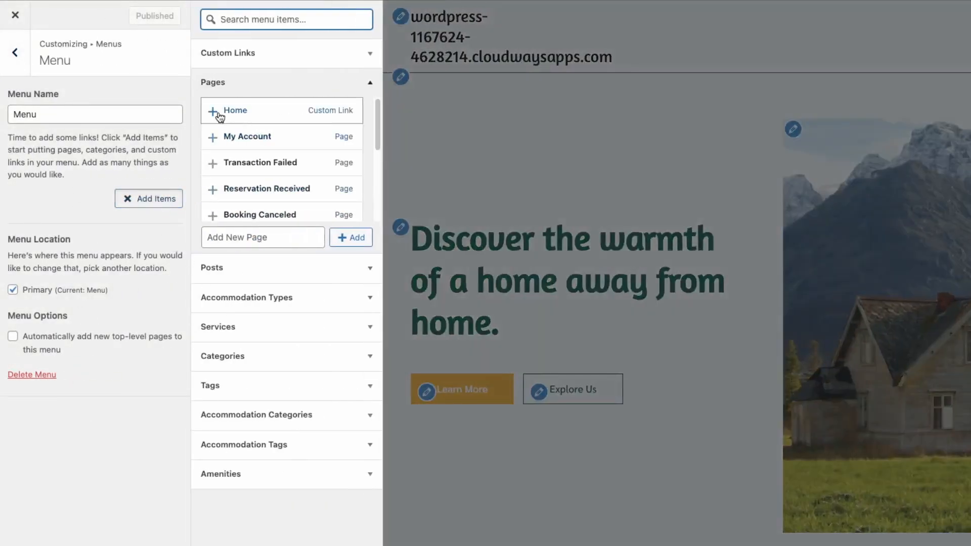
click(247, 136)
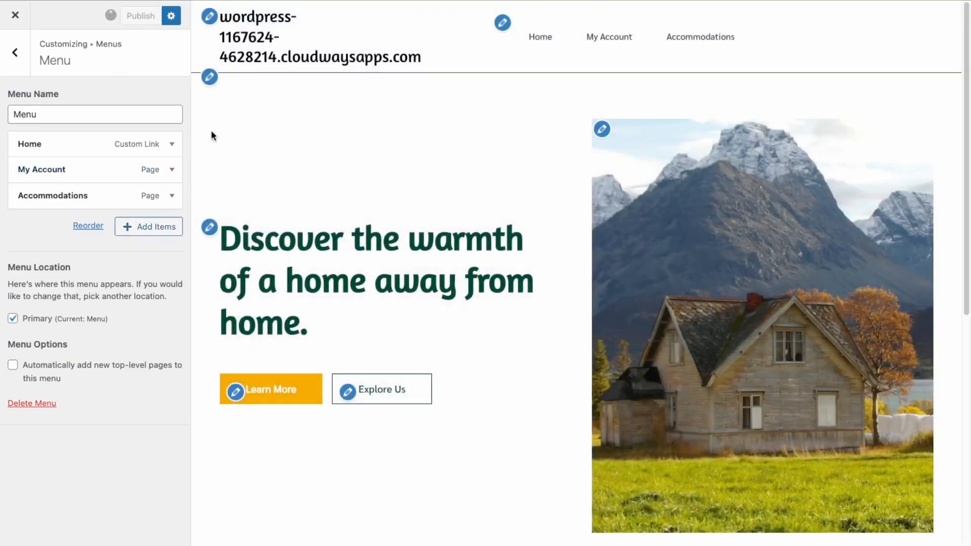
click(140, 16)
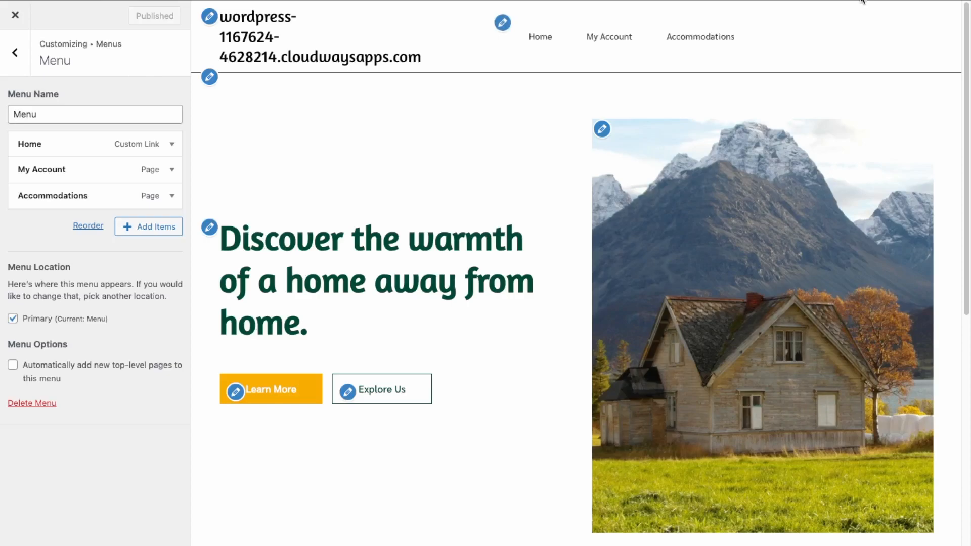
click(15, 14)
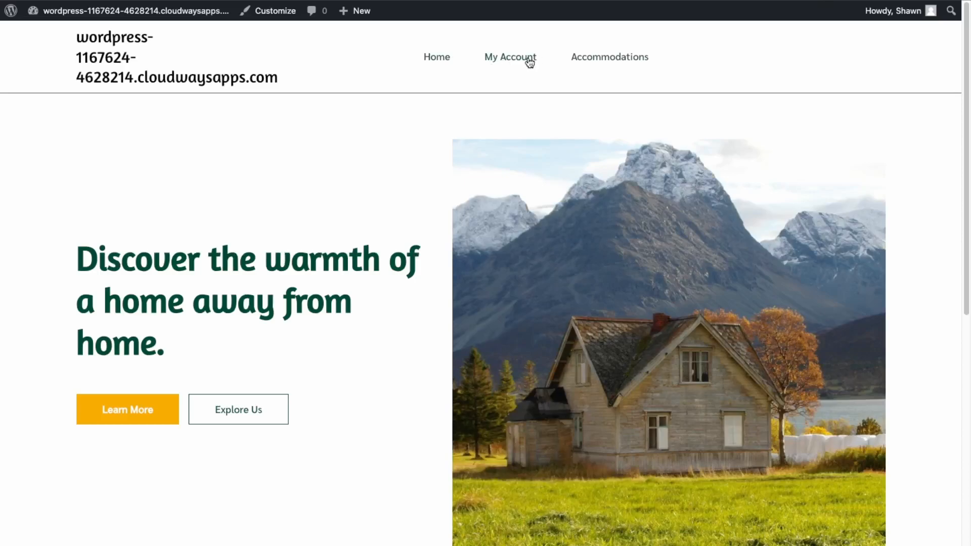
Follow the header's My Account link, then open Basic Room's View Details.
click(509, 56)
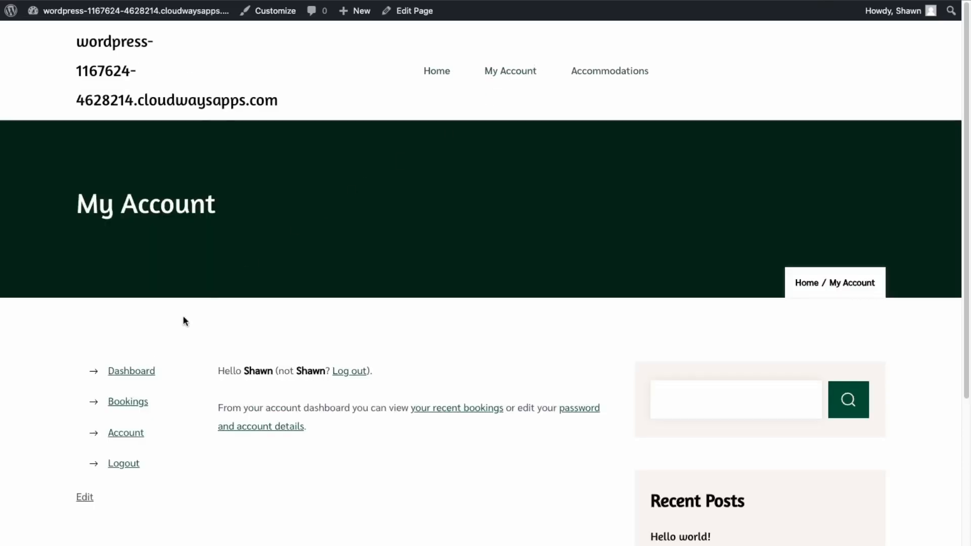
scroll(down, 3)
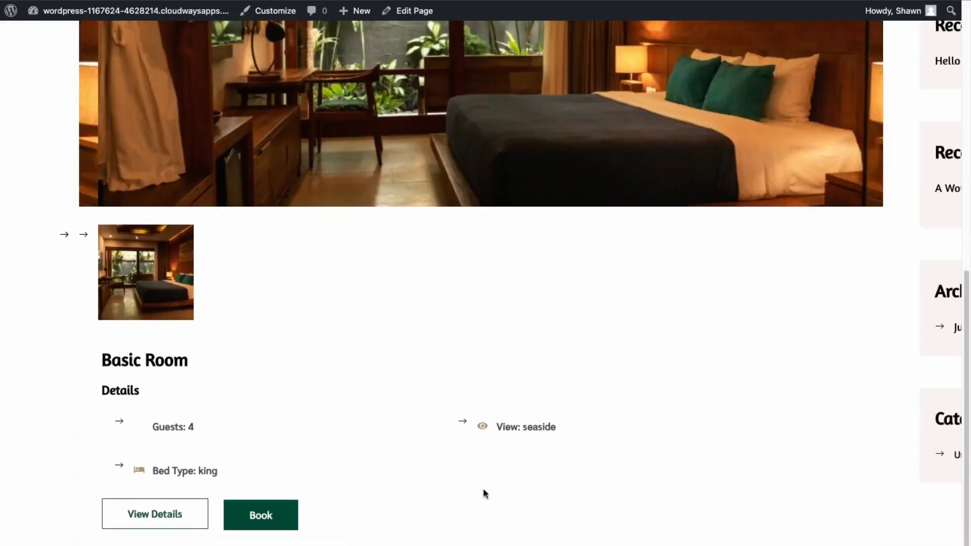
mouse_move(154, 513)
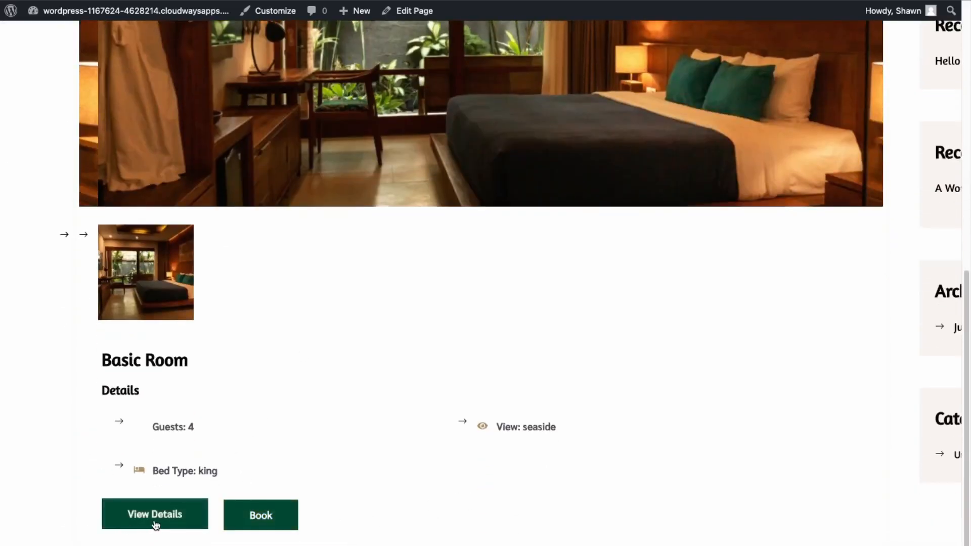
click(154, 514)
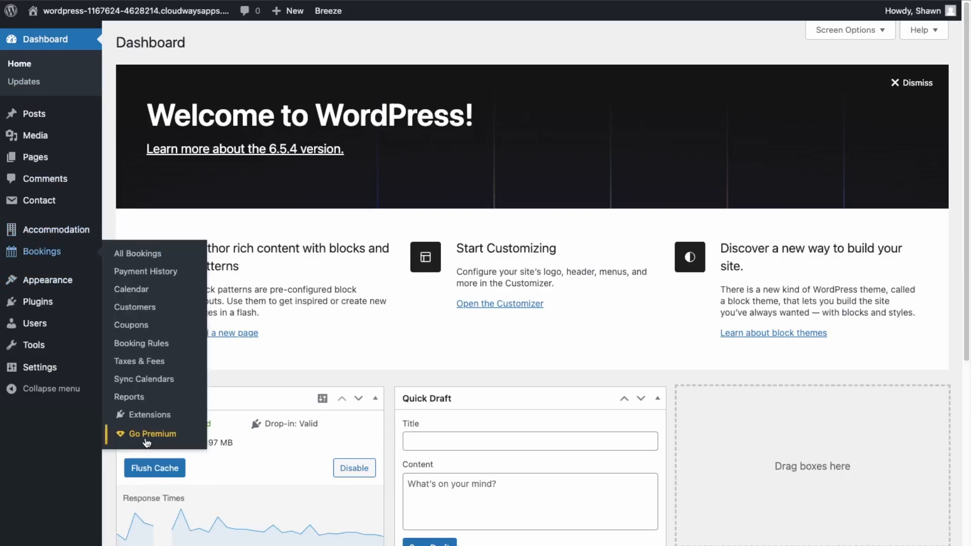
Open Bookings > Go Premium and follow the Start a free trial demo link.
click(151, 434)
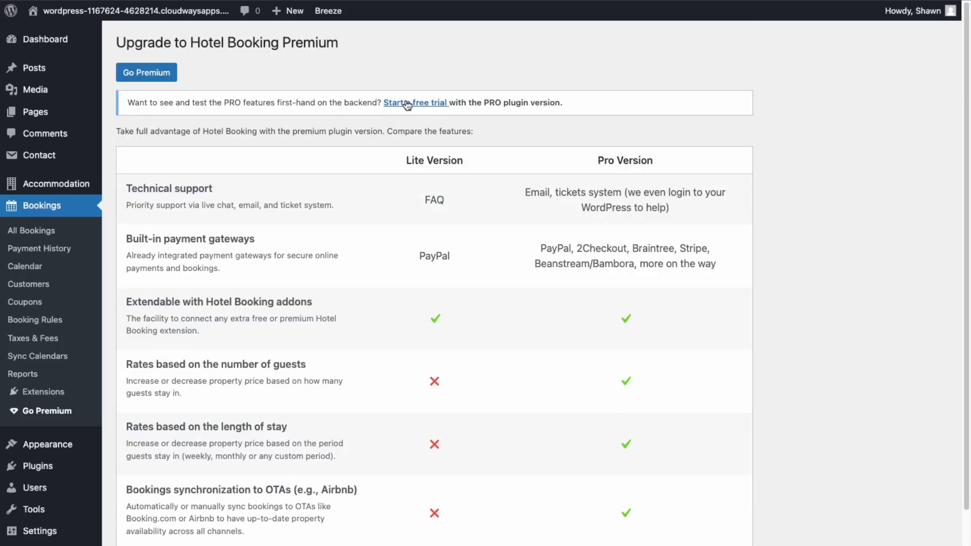
click(417, 103)
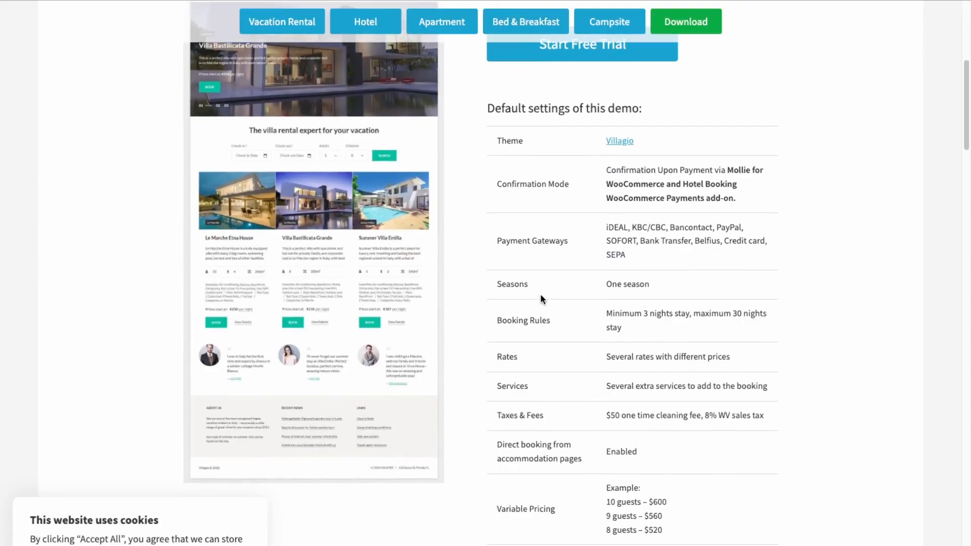